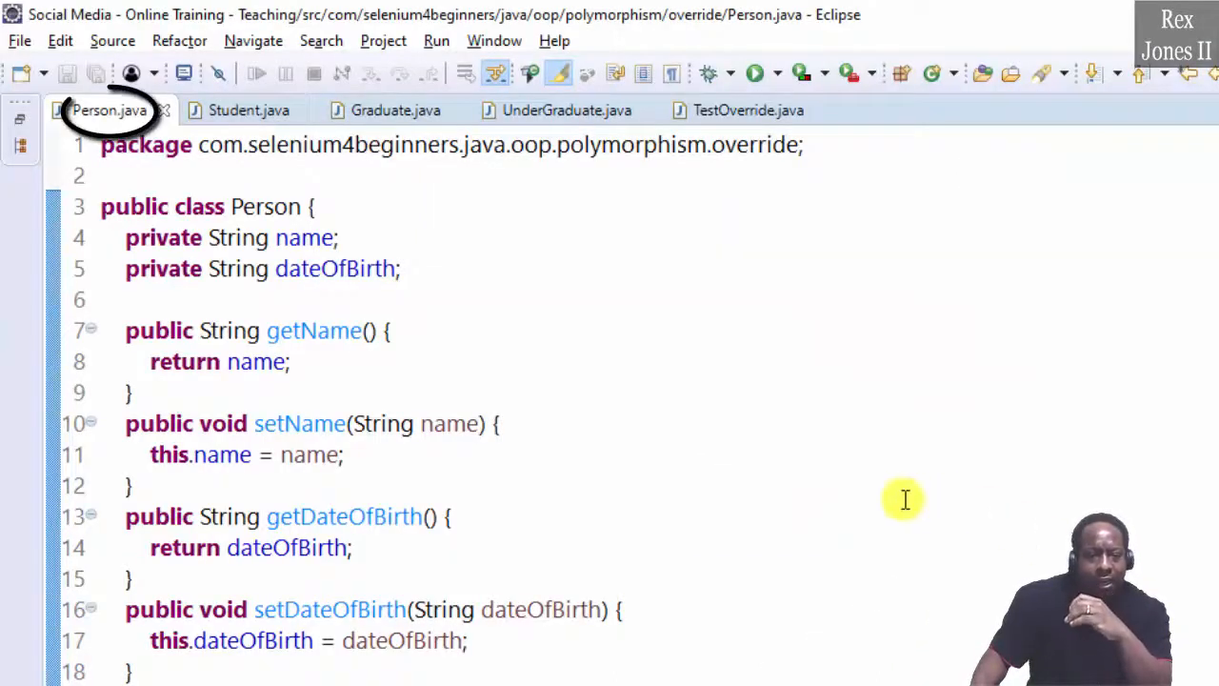
Bring the Student.java source into the editor.
left_click(261, 103)
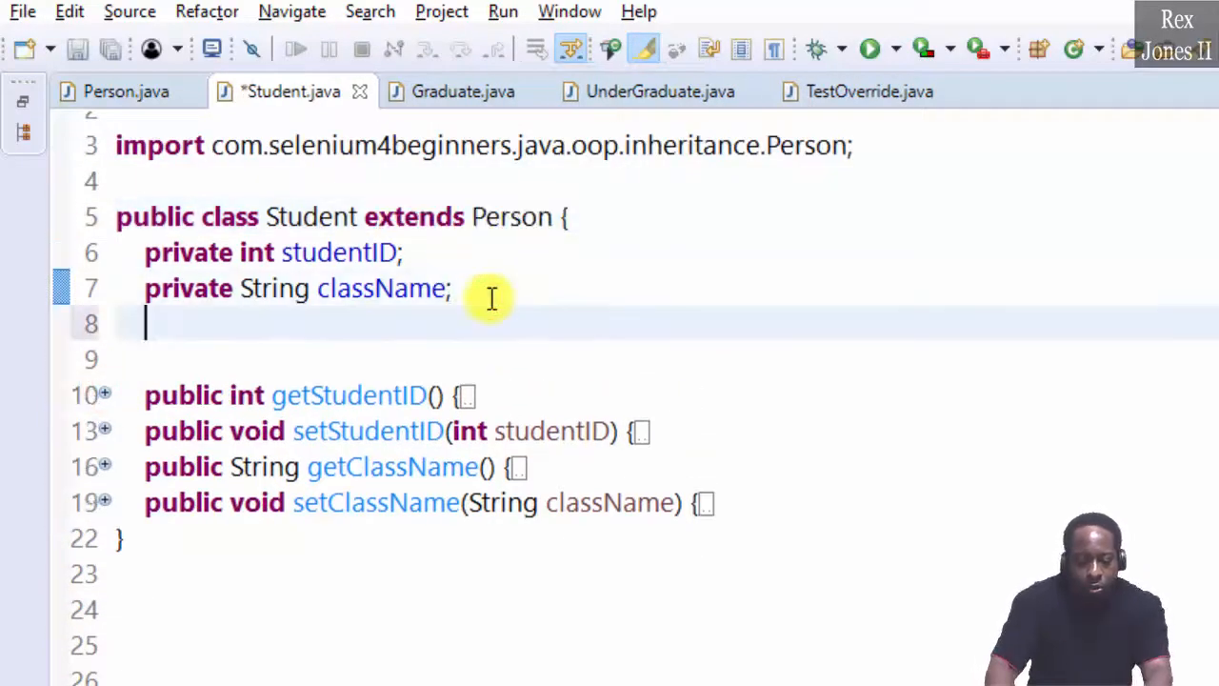
Declare a public int calculateGPA() method in the Student class.
key("Return")
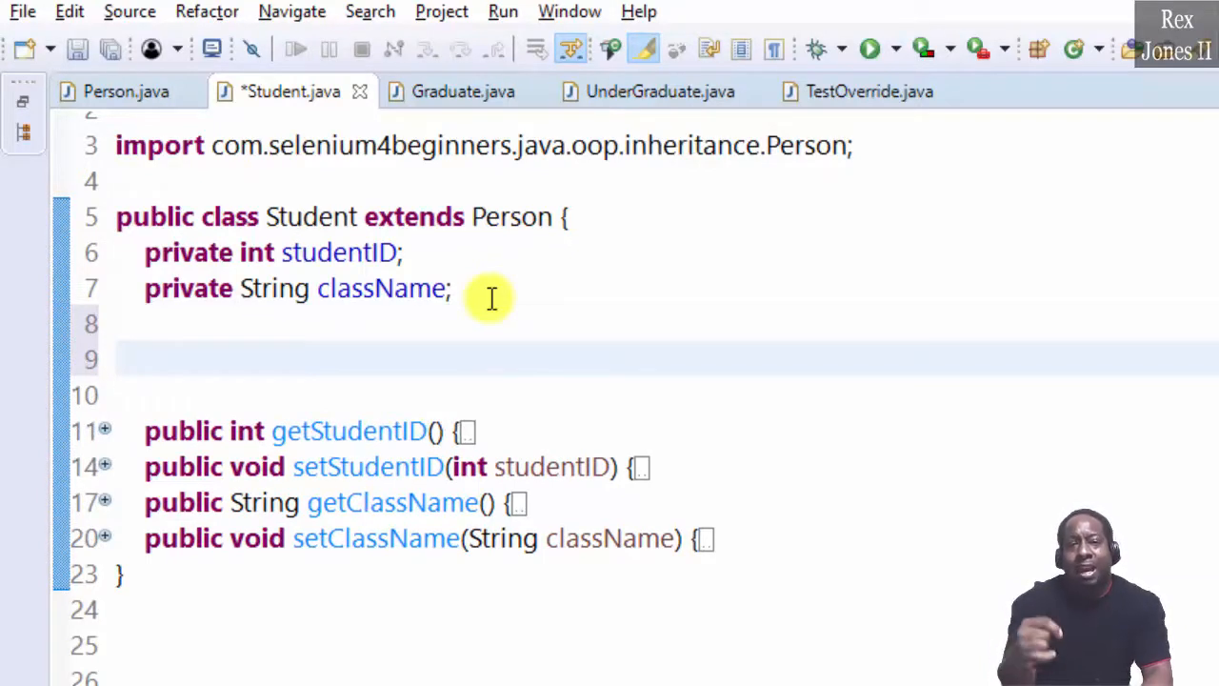
left_click(145, 359)
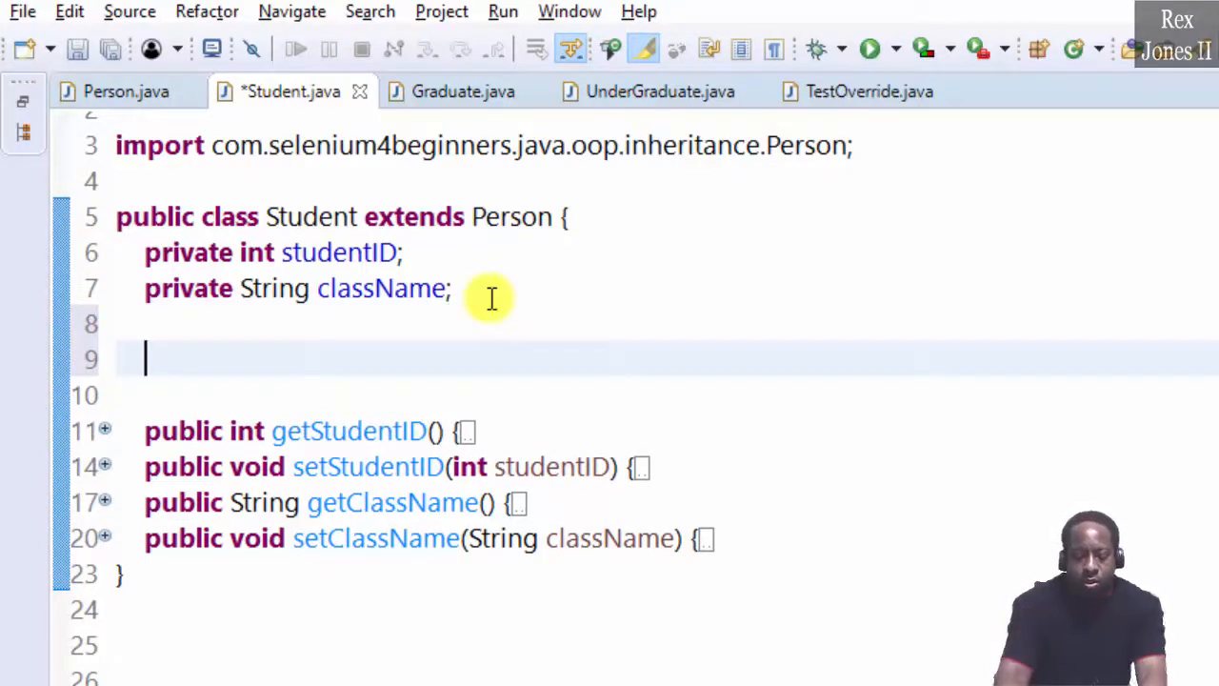
type("public int")
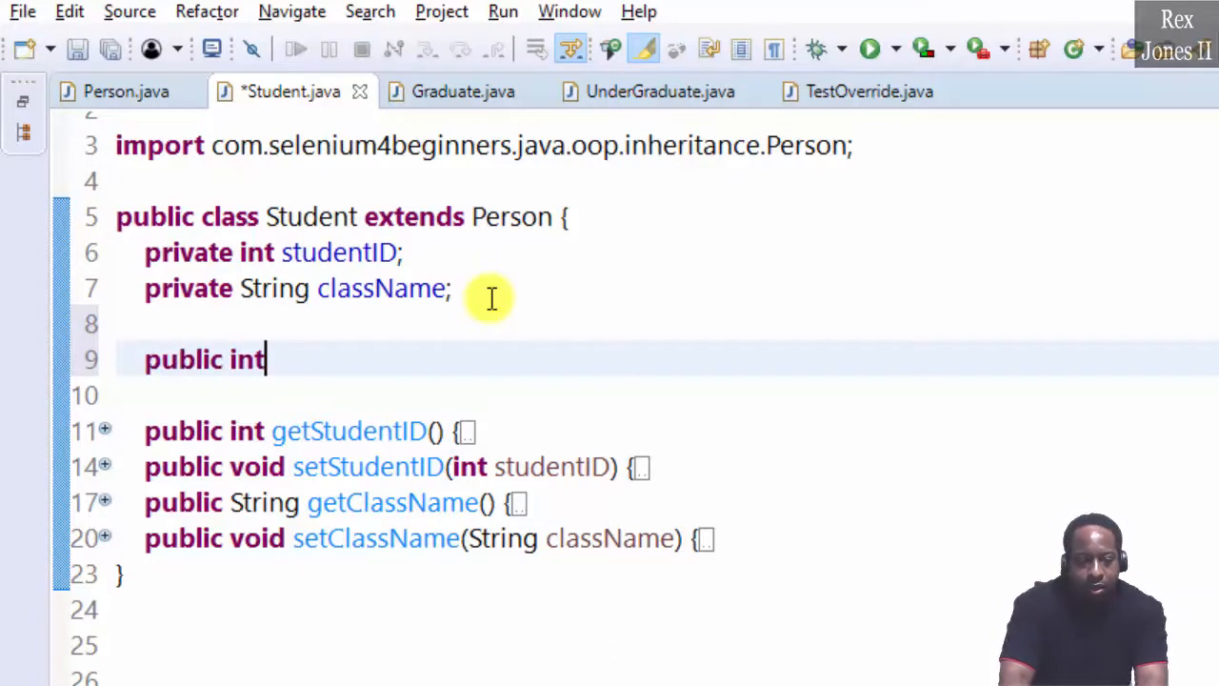
type("calcua")
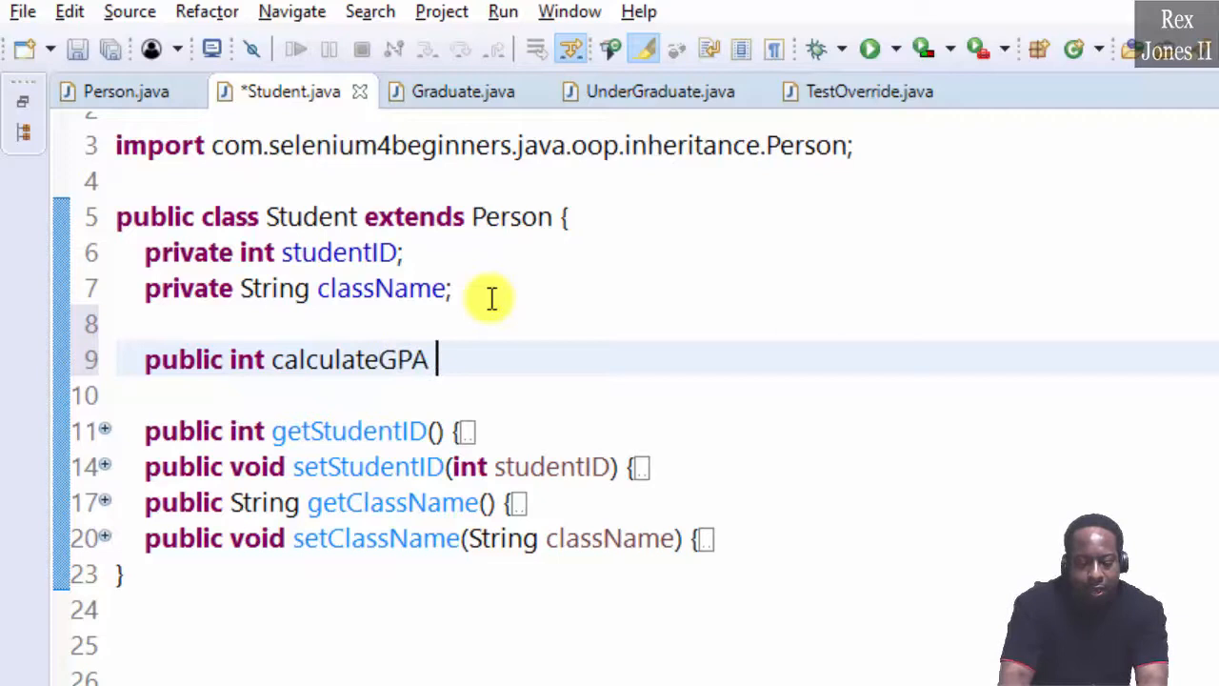
type("(){")
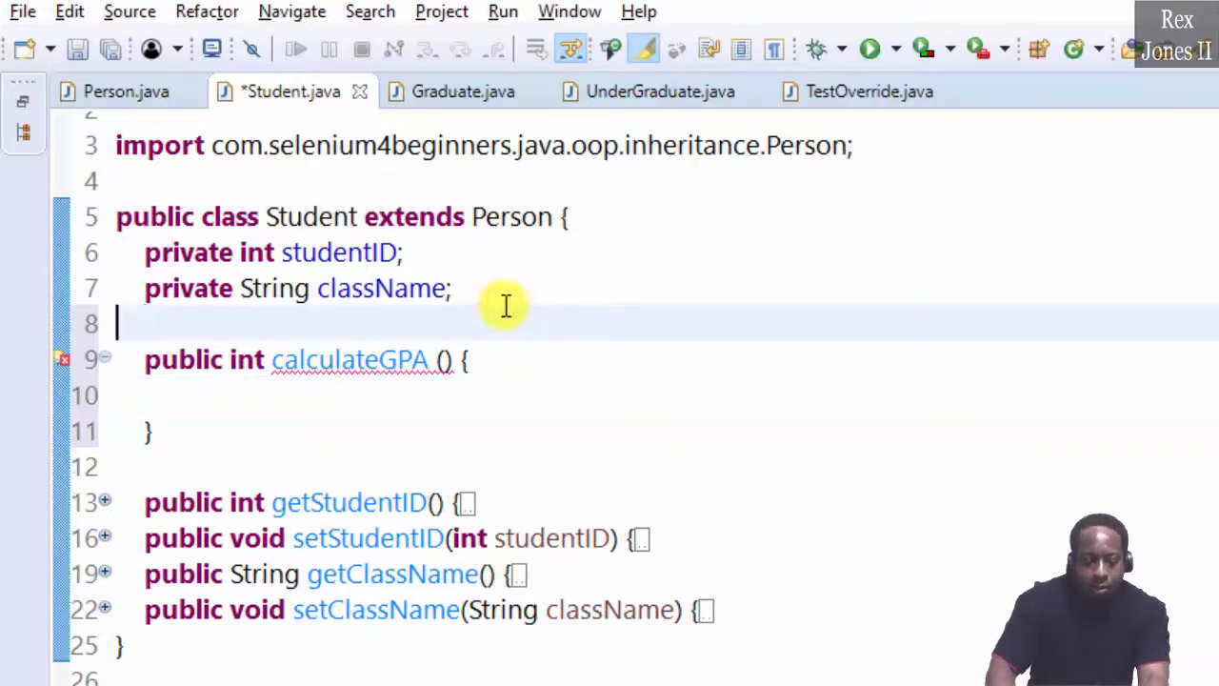
Add a private int[] grades field and make calculateGPA return 0 for now.
type("priva")
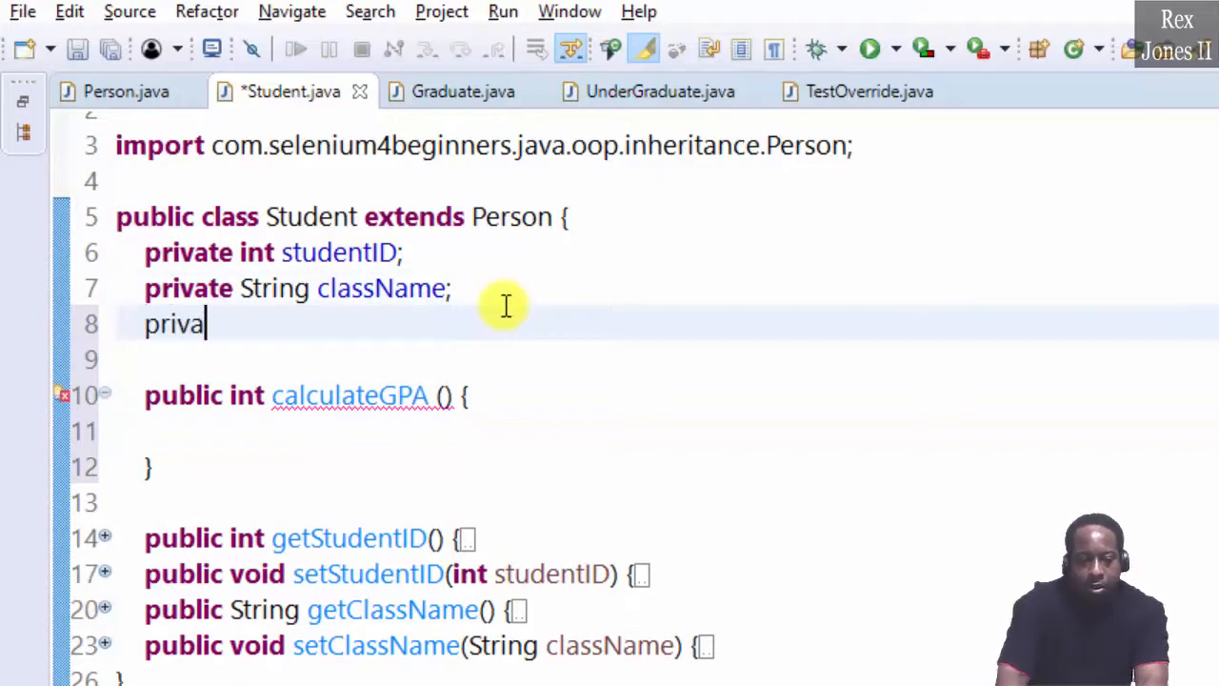
type("te int")
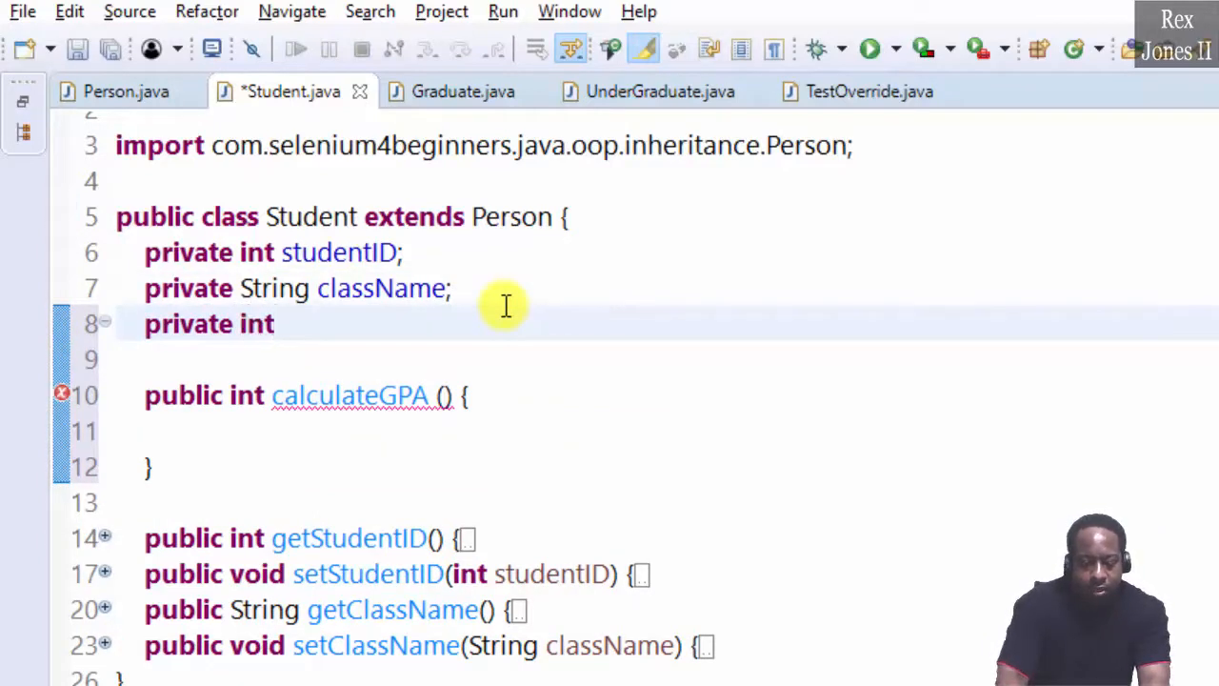
type("[] grade")
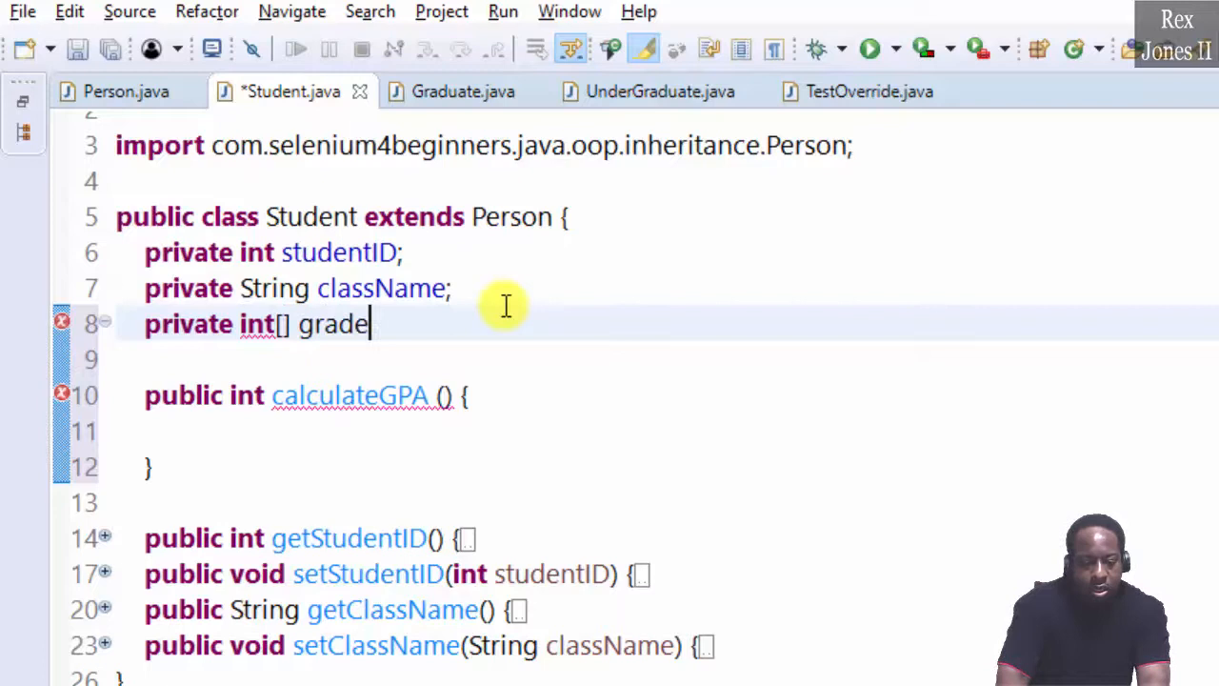
type("s;")
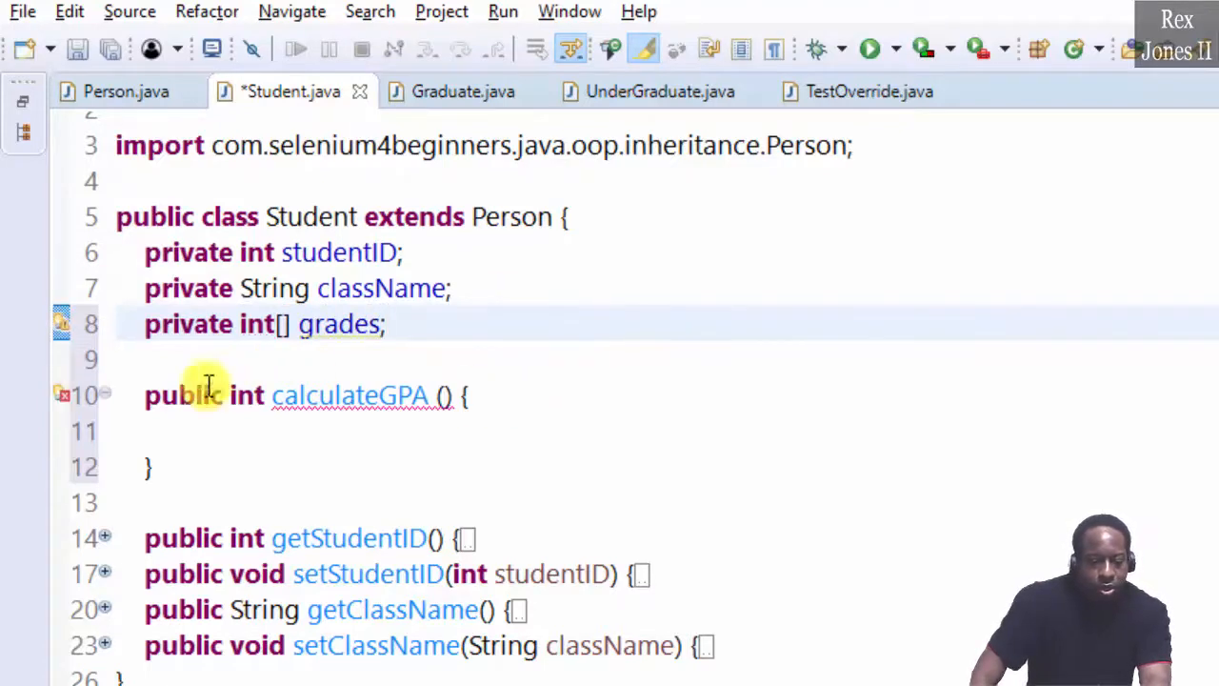
type("retur")
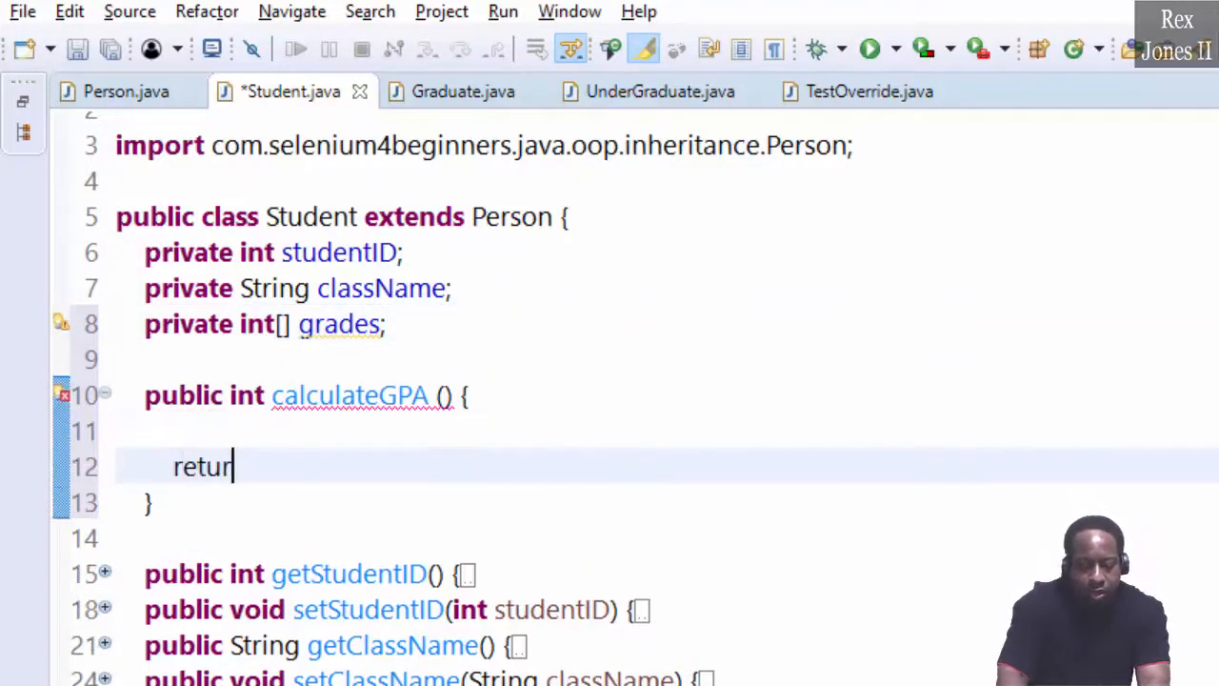
type("n 0;")
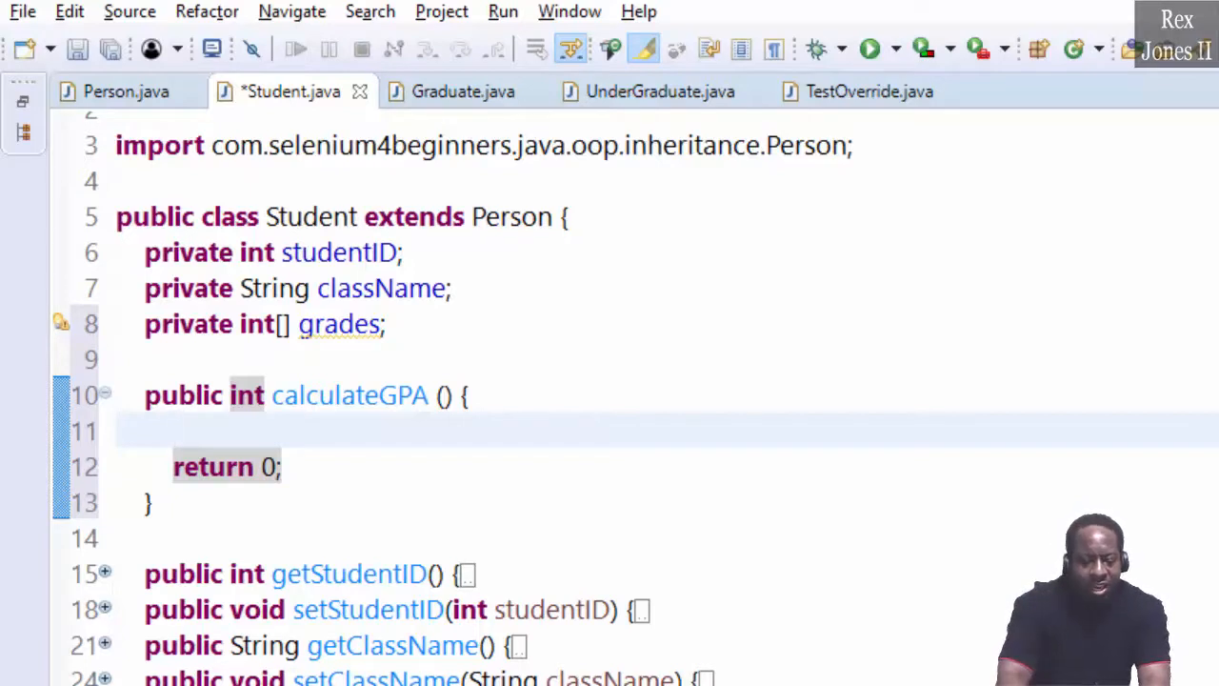
In calculateGPA, declare int sum = 0 and add each grade to sum in a for-each loop.
type("int sum")
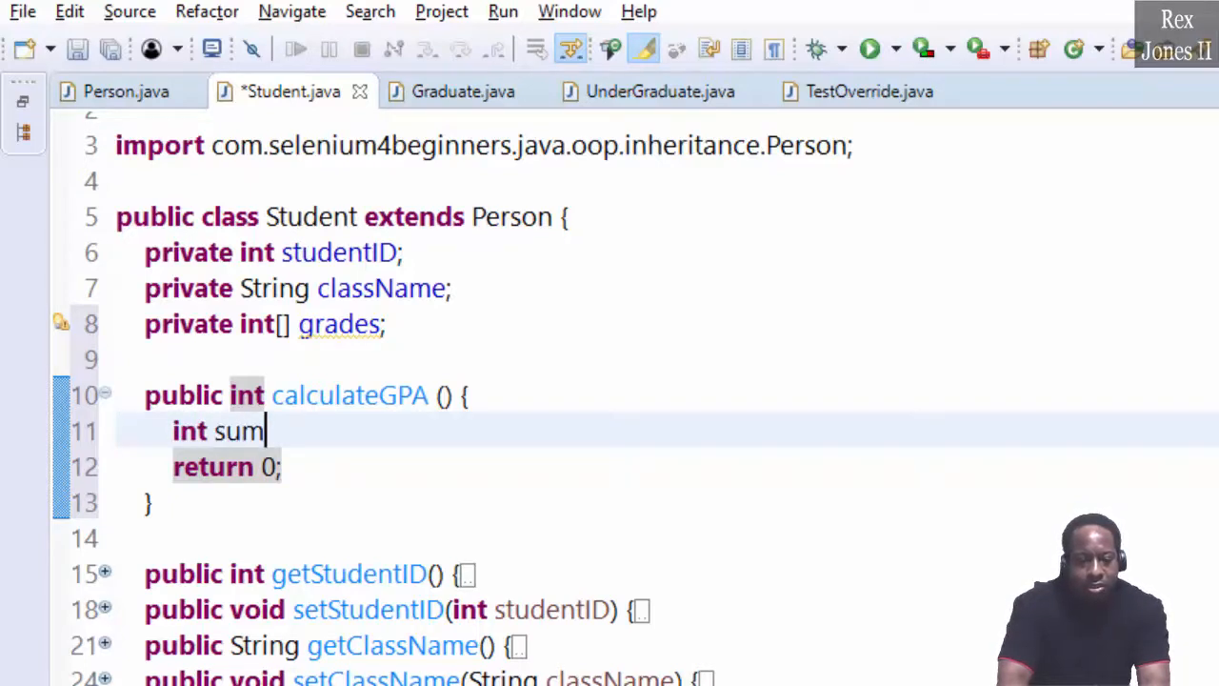
type("= 0;")
type("for (")
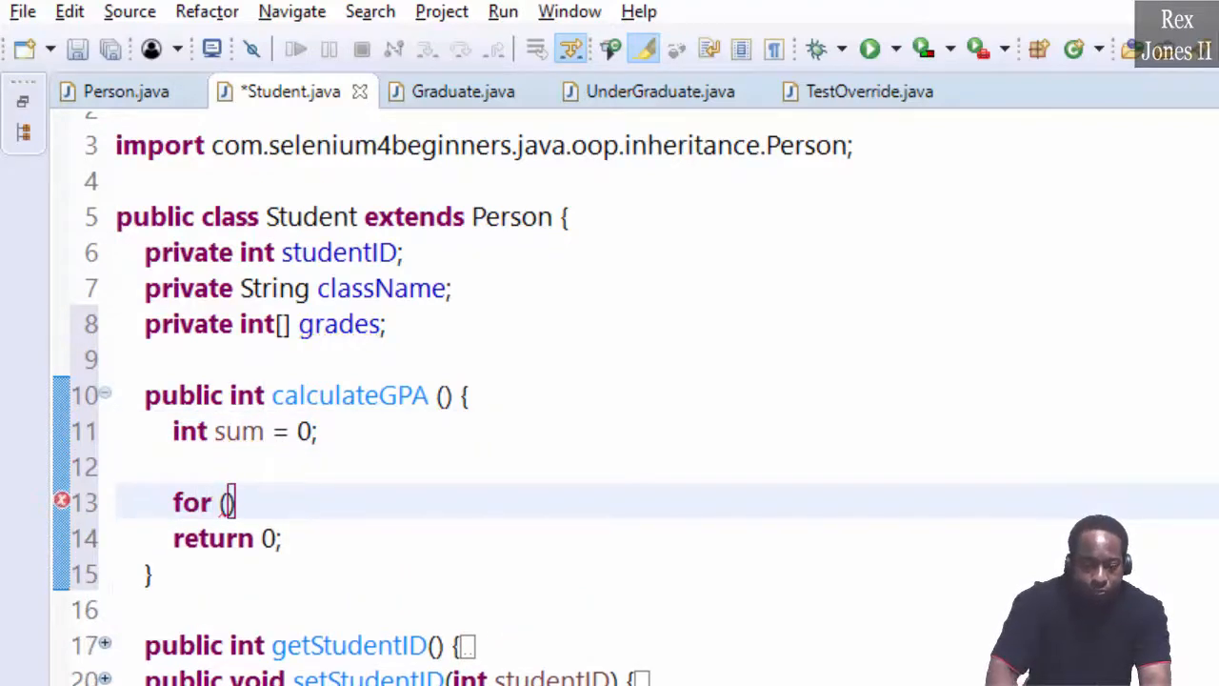
type("int grade : grade")
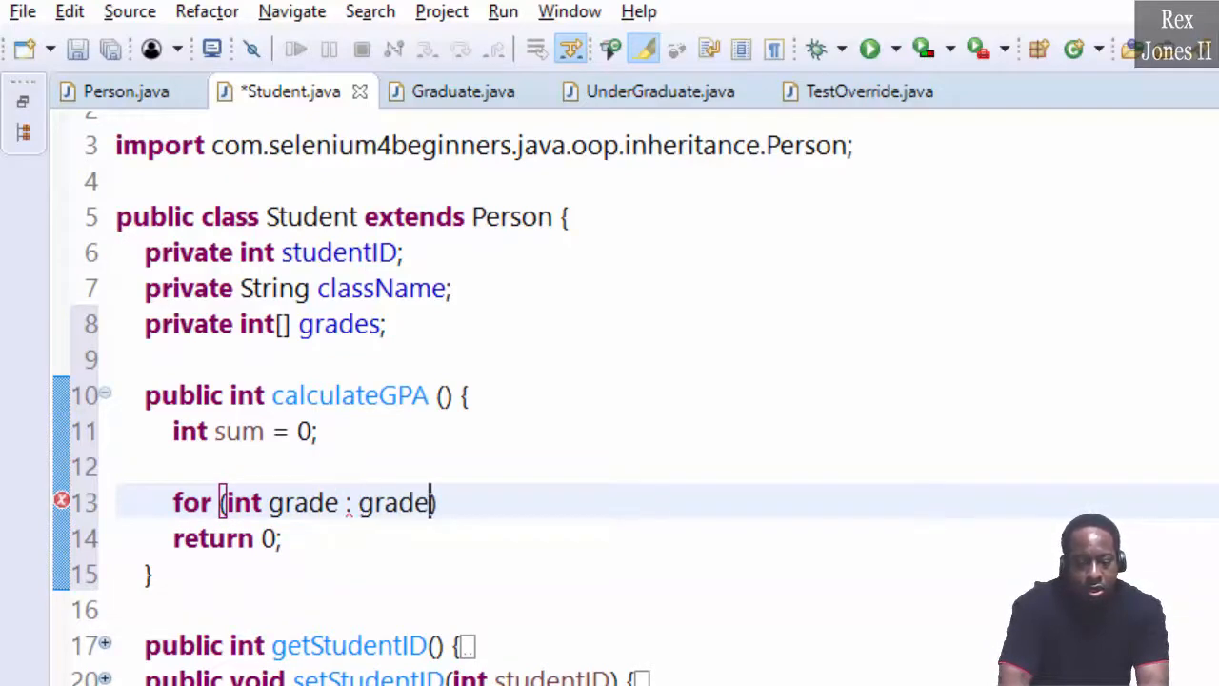
type(")")
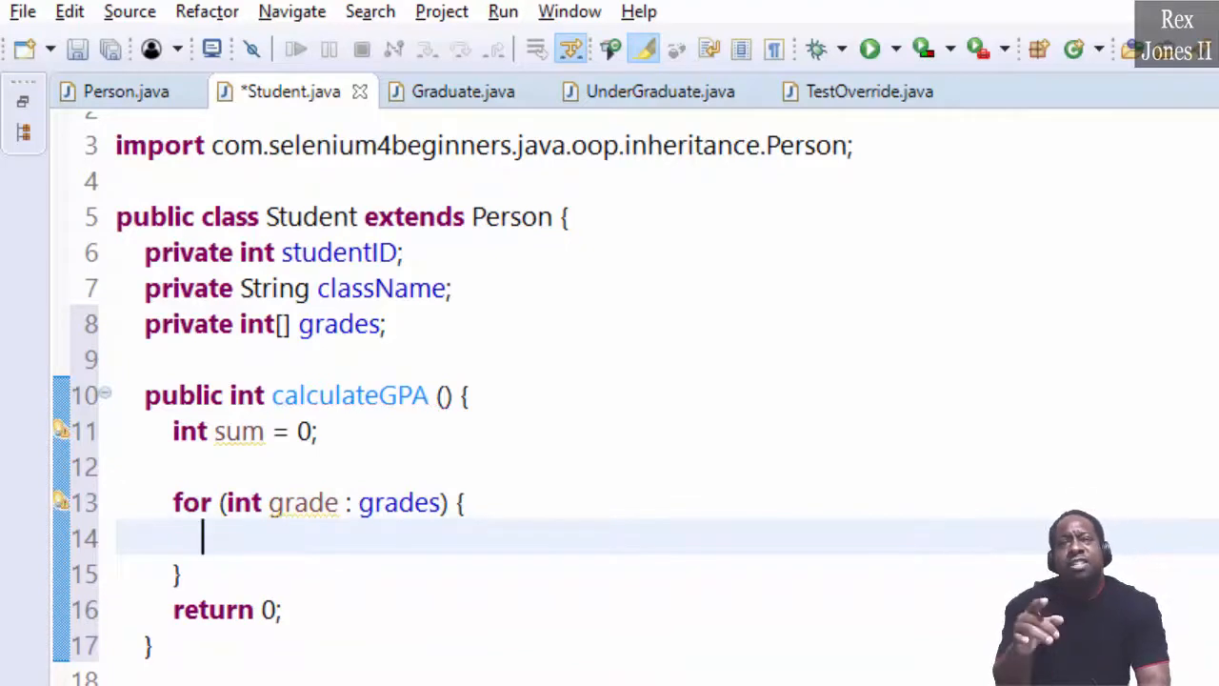
type("sum =")
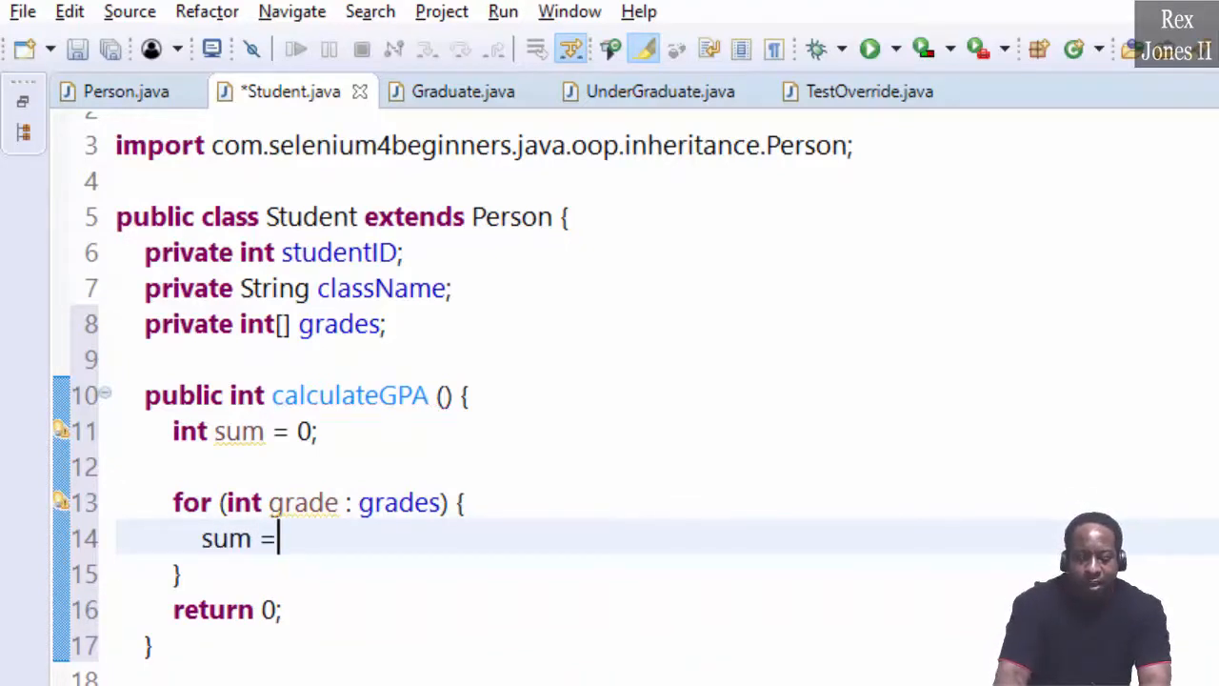
type("s")
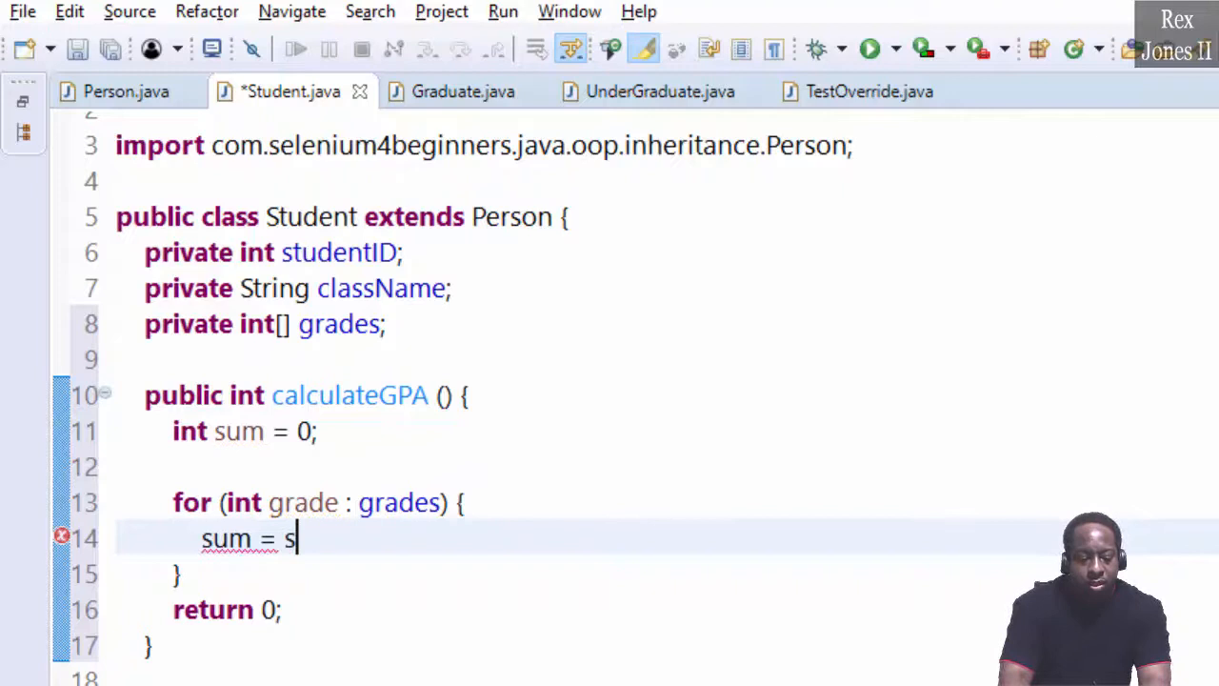
type("um+")
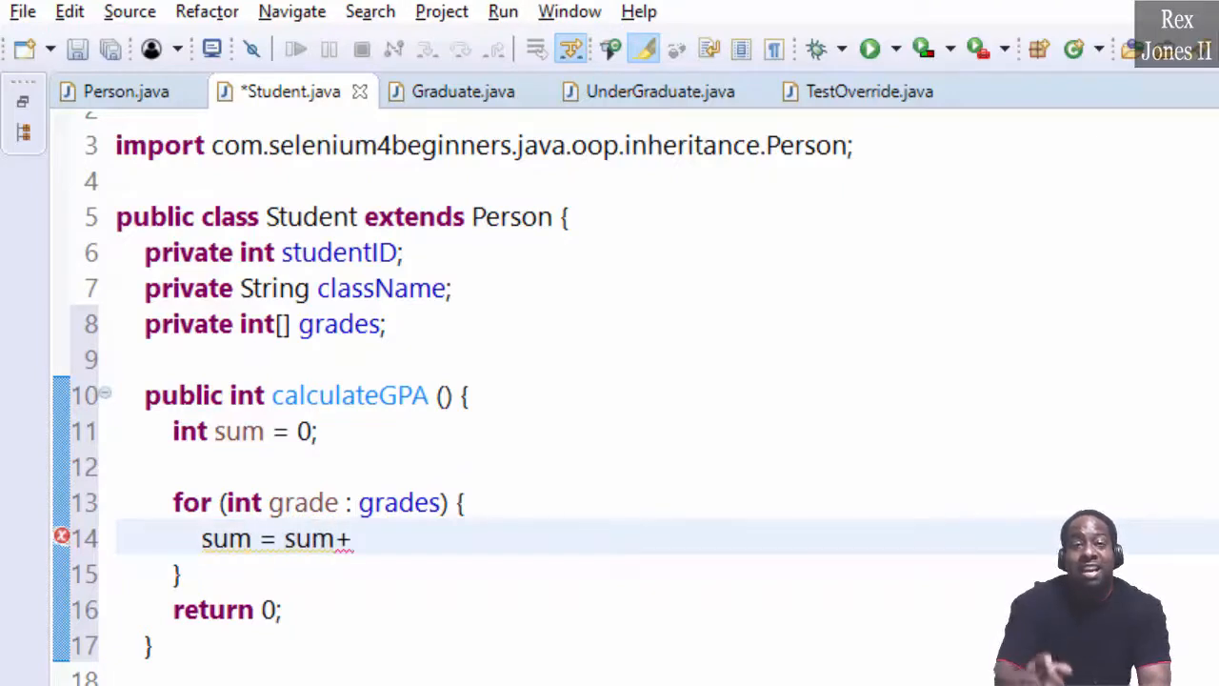
type("grade")
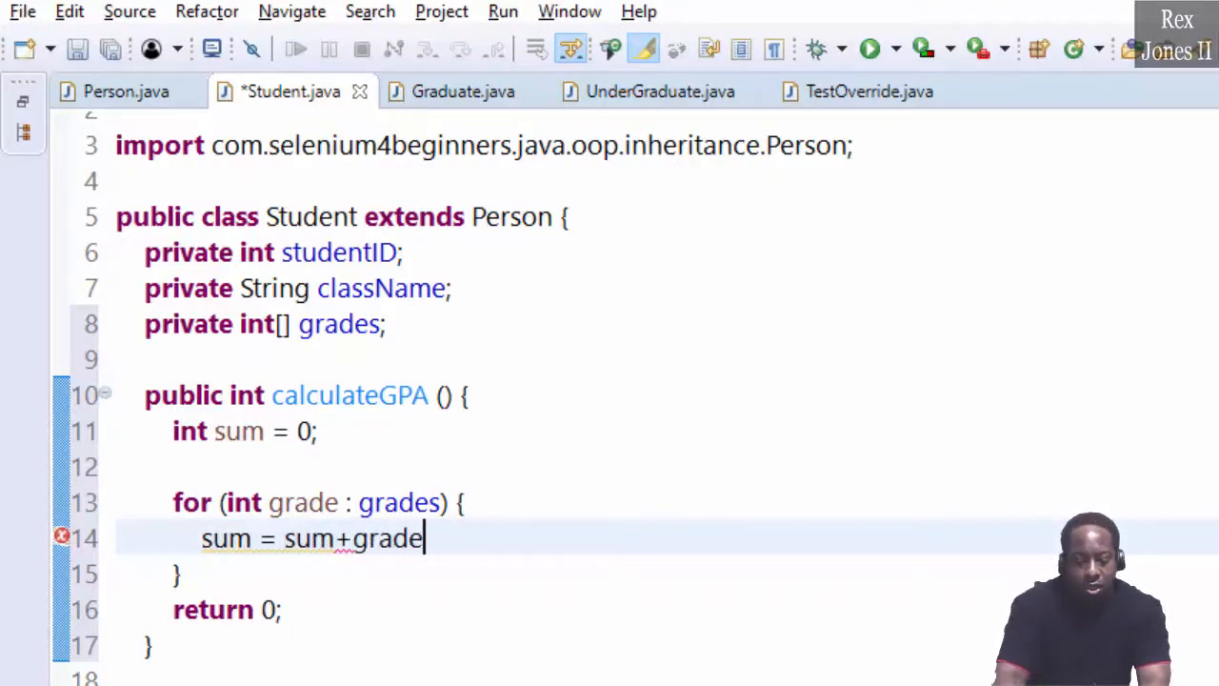
type(";")
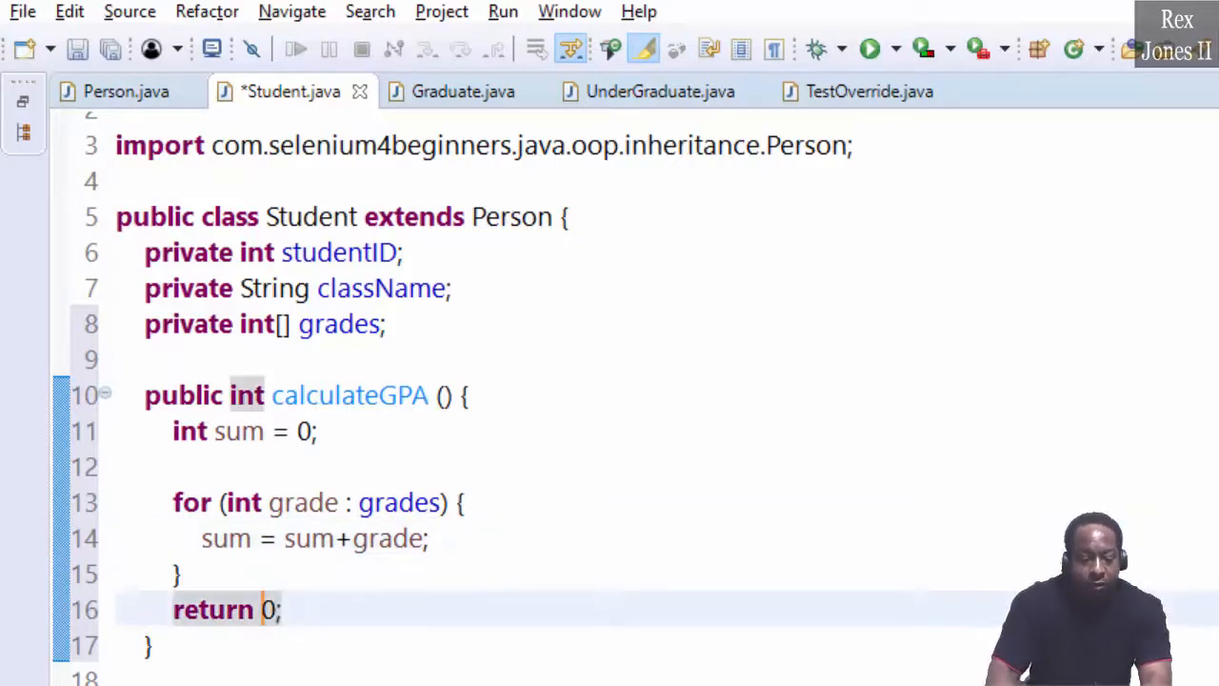
Return sum / grades.length, picking length from content assist, and select the grades field.
type("sum /")
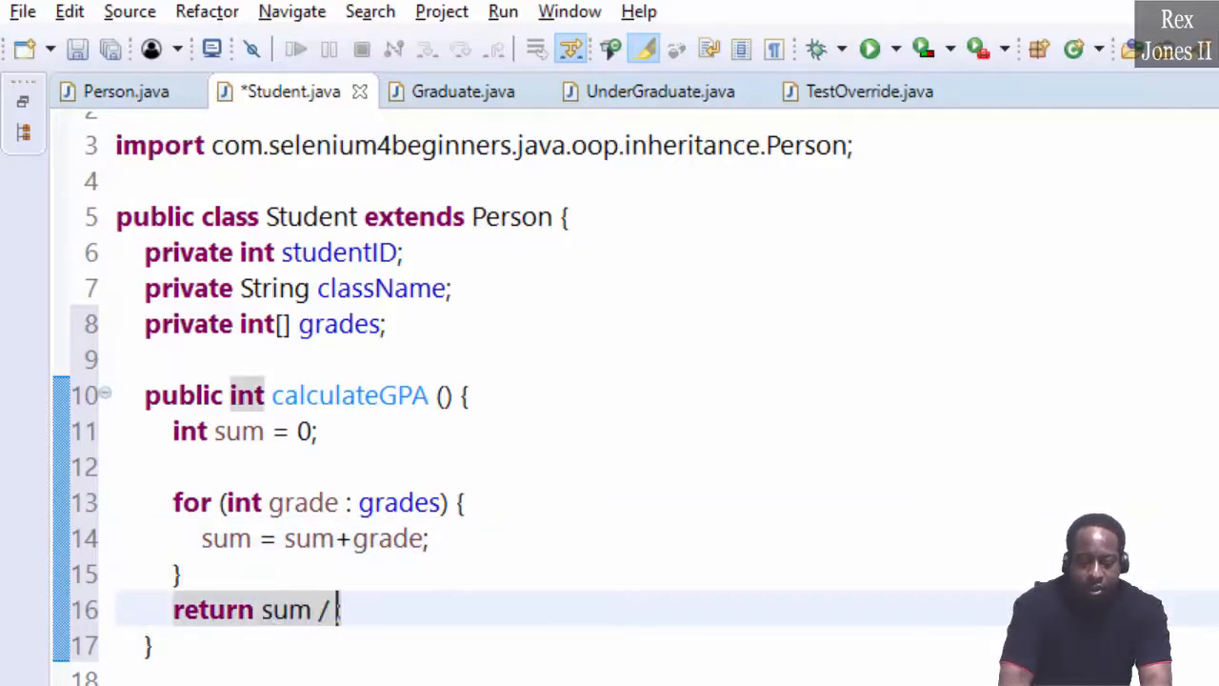
type("grades.")
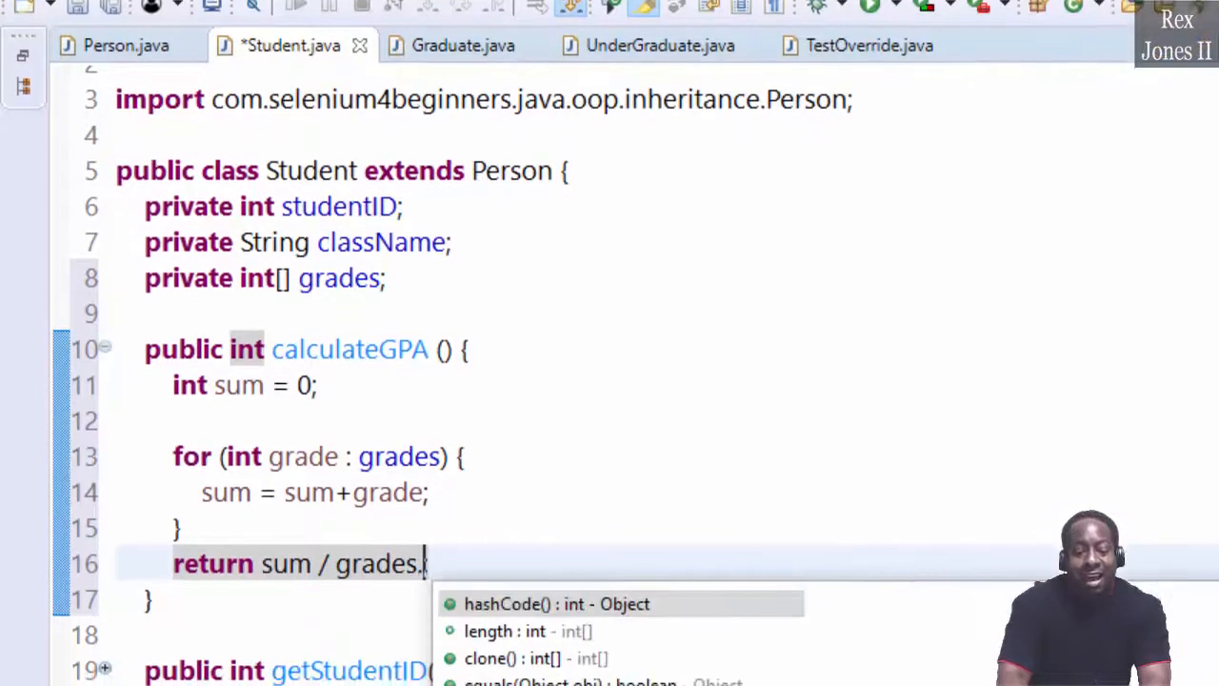
left_click(499, 631)
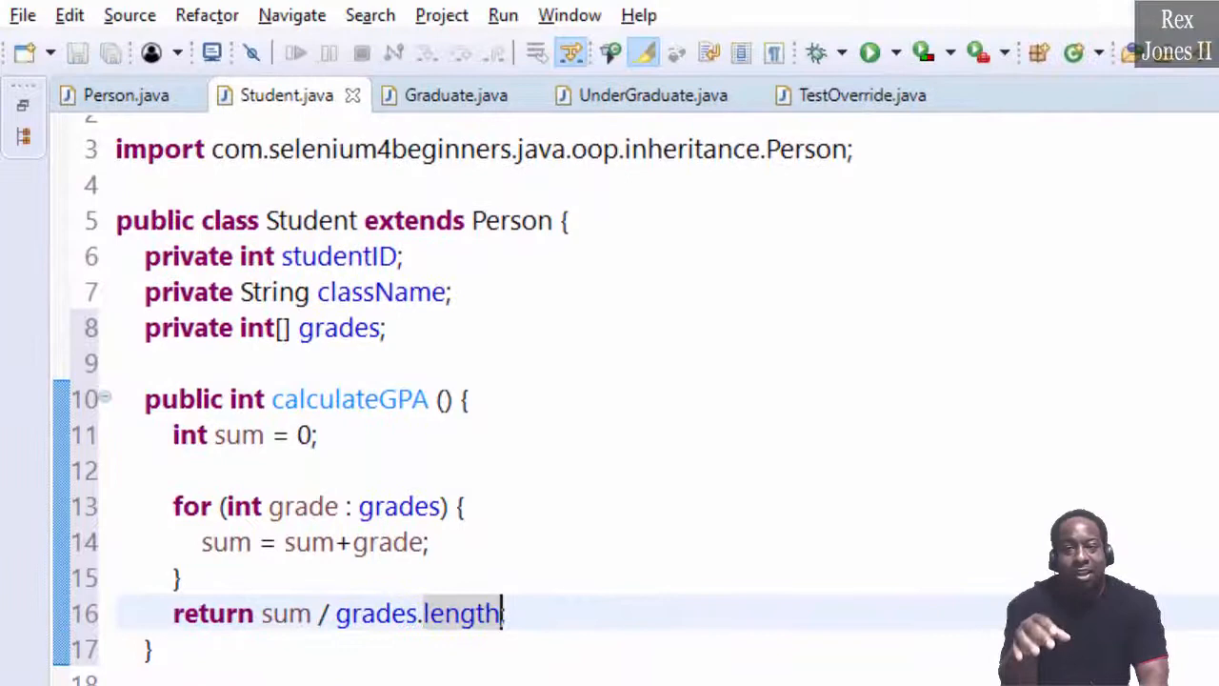
type(";")
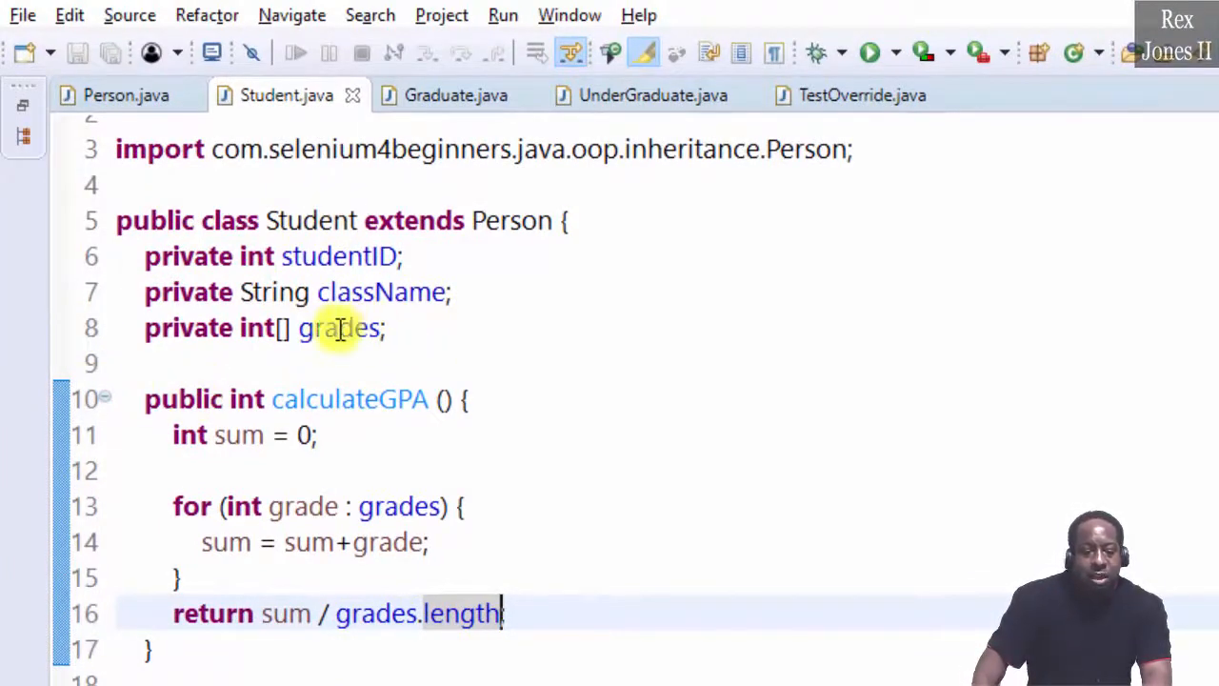
double_click(340, 328)
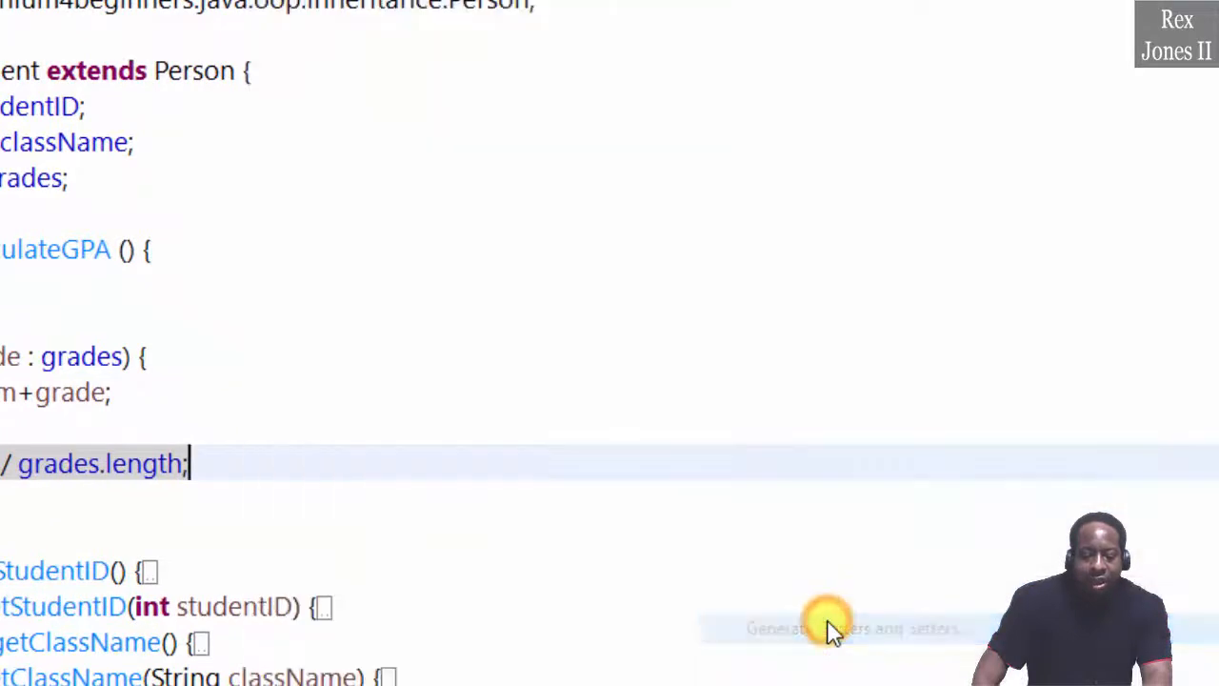
Generate getGrades and setGrades for the grades array, then switch to Graduate.java.
left_click(829, 629)
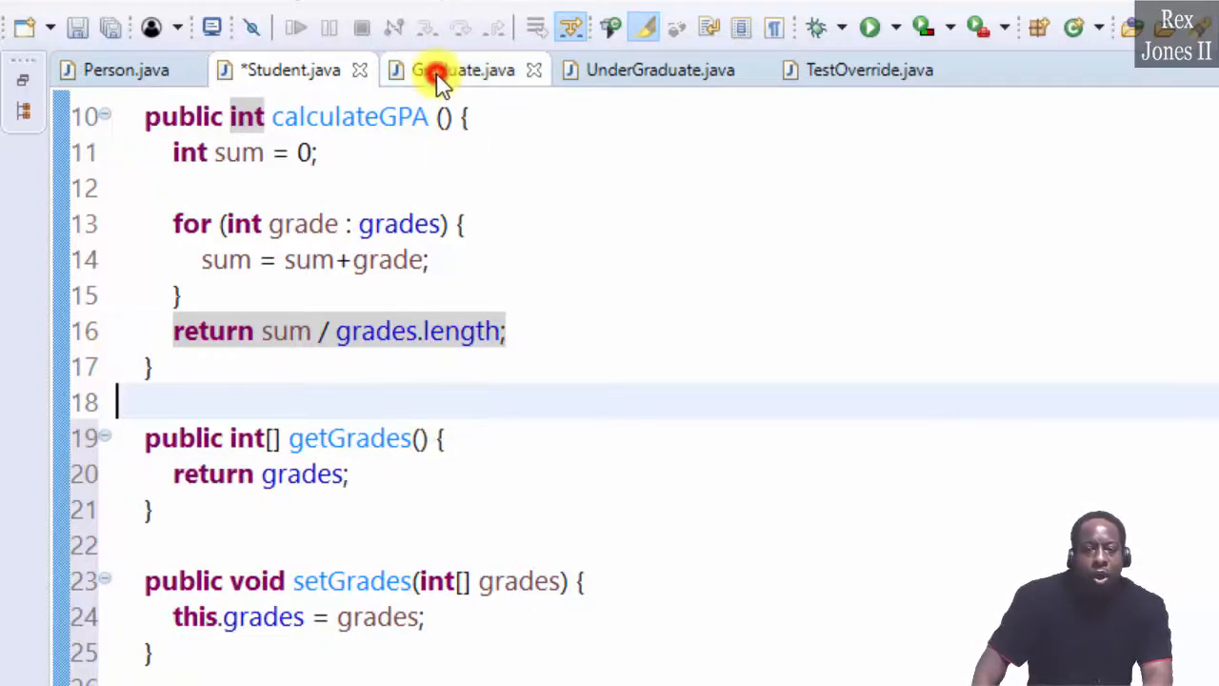
left_click(463, 68)
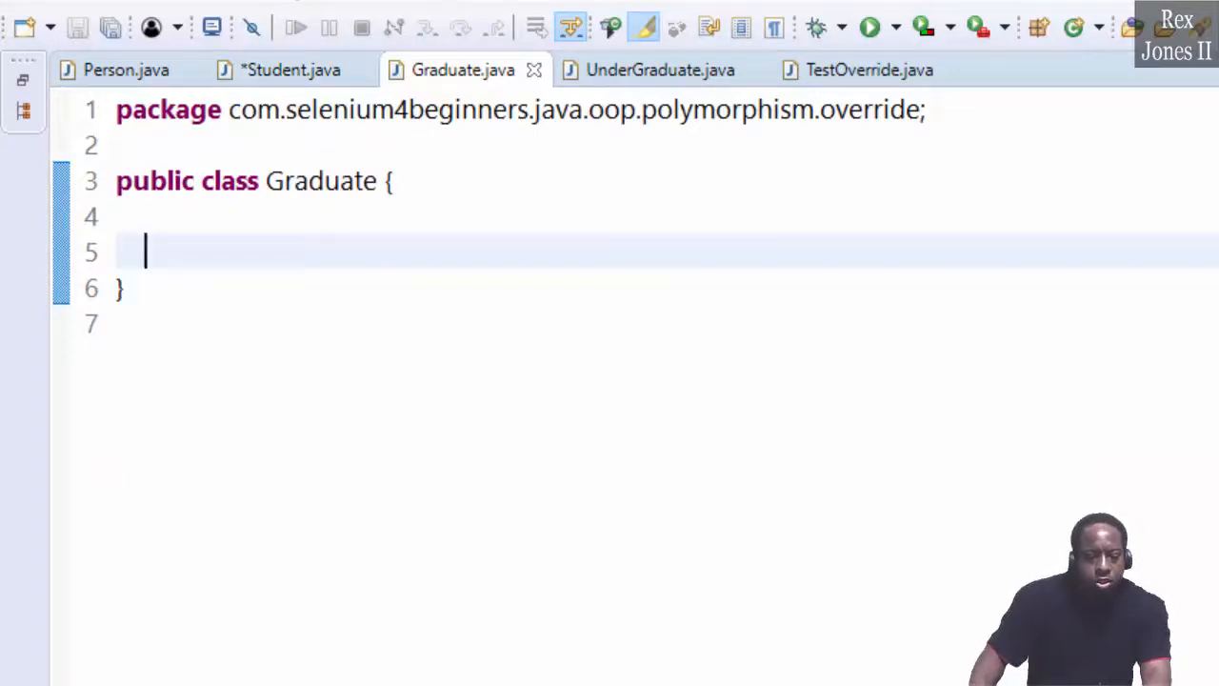
Declare private int minimumGrade = 75 in the Graduate class.
type("private")
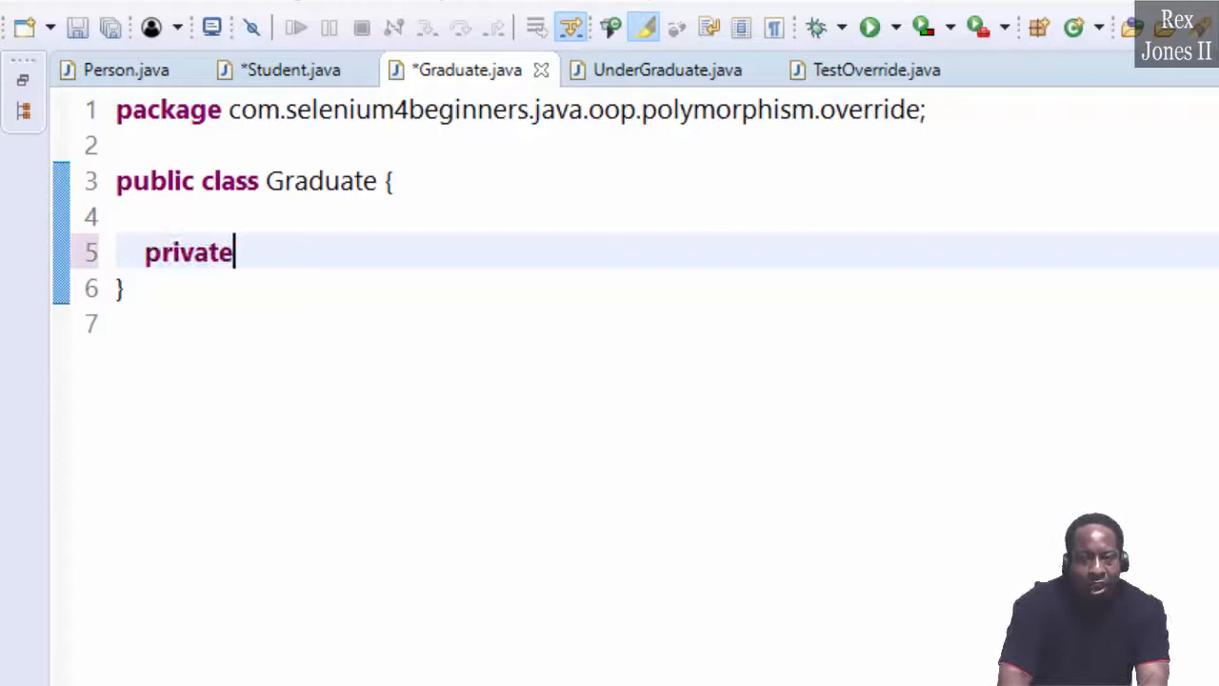
type("int")
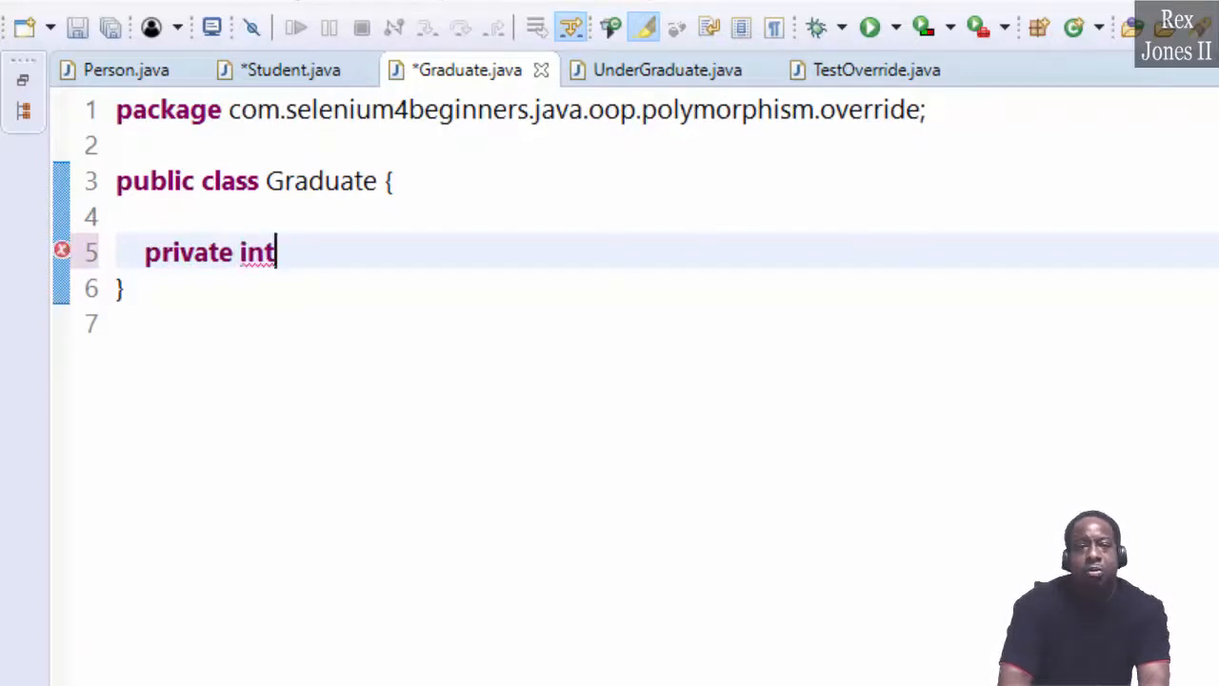
type("mini")
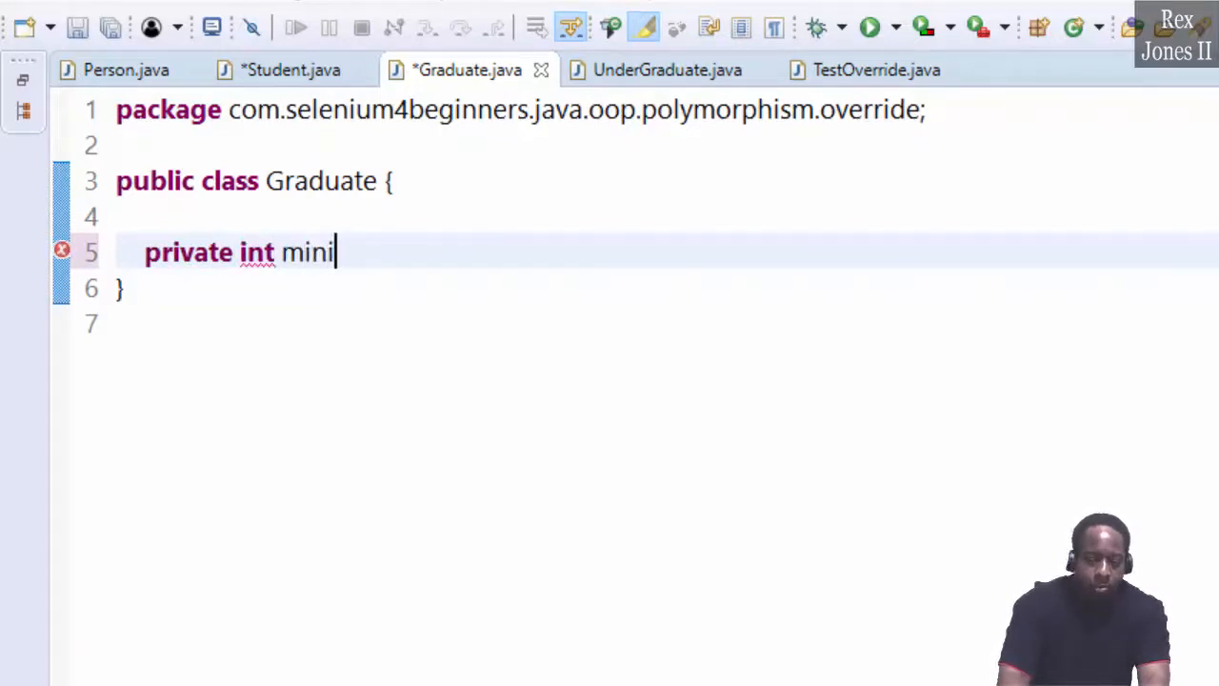
type("mumGrade")
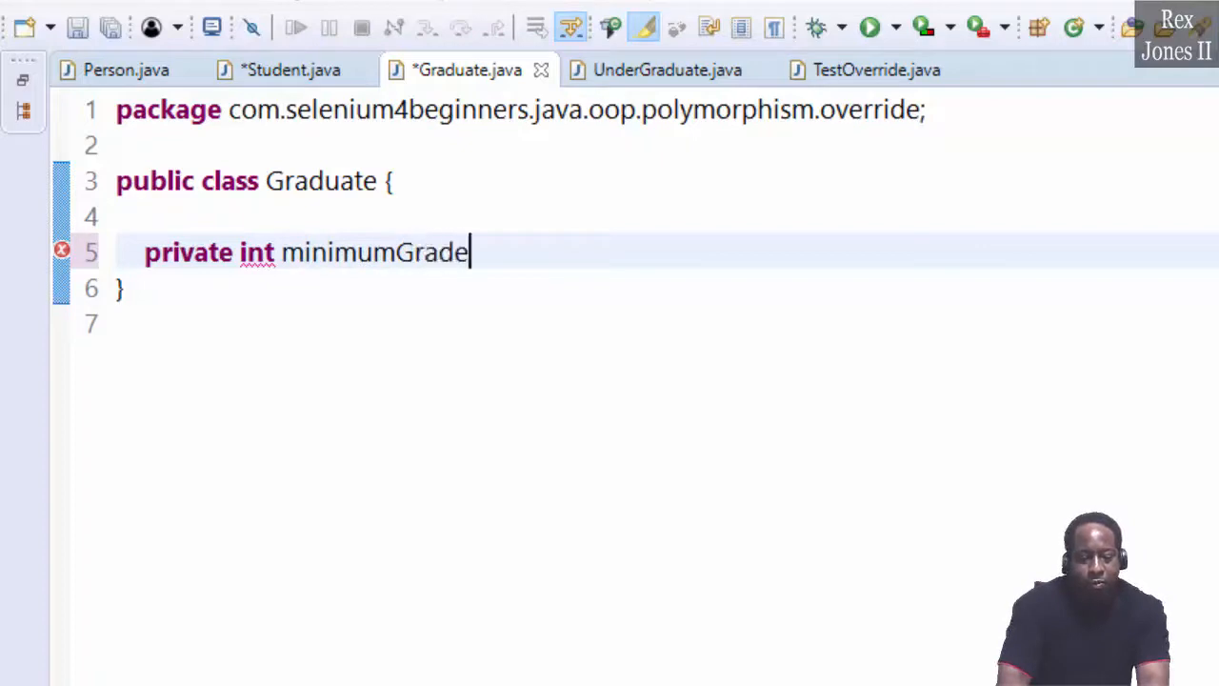
type("=")
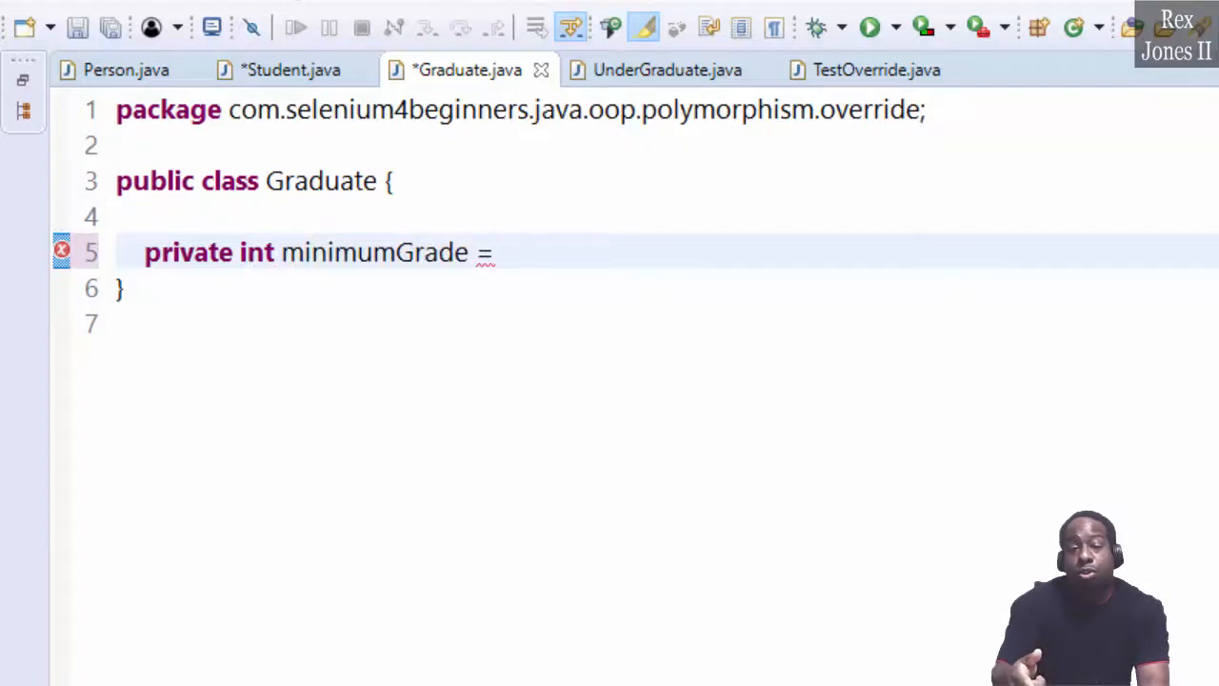
type("75;")
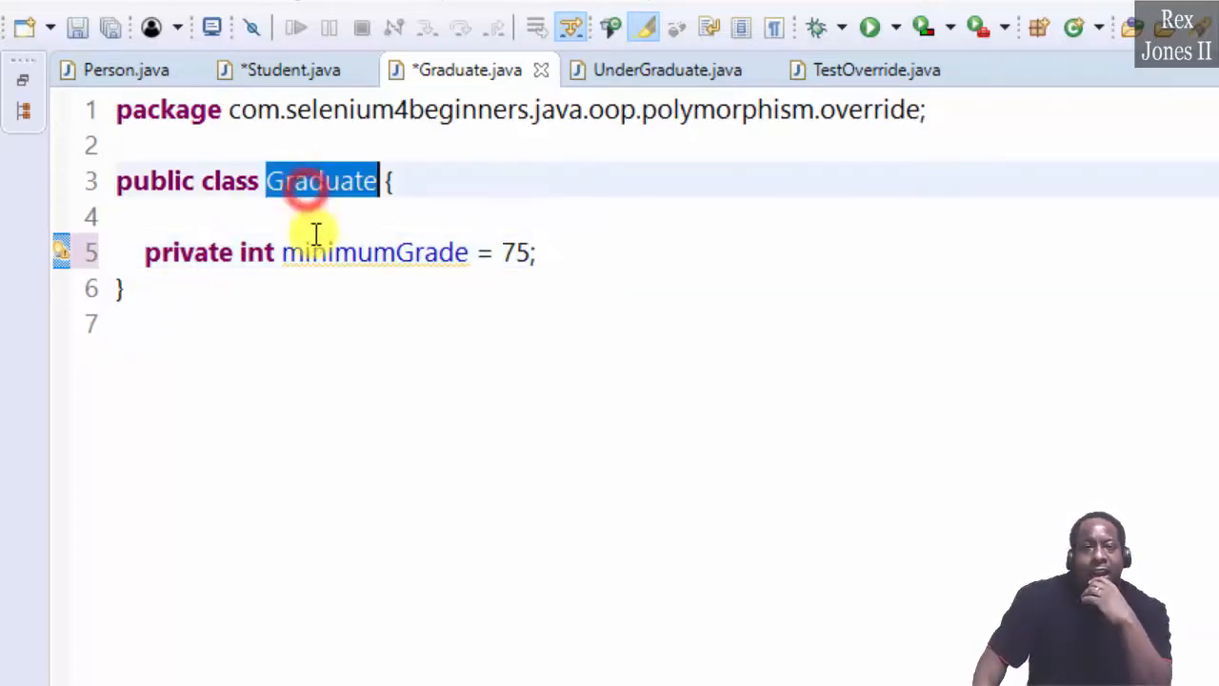
mouse_move(884, 227)
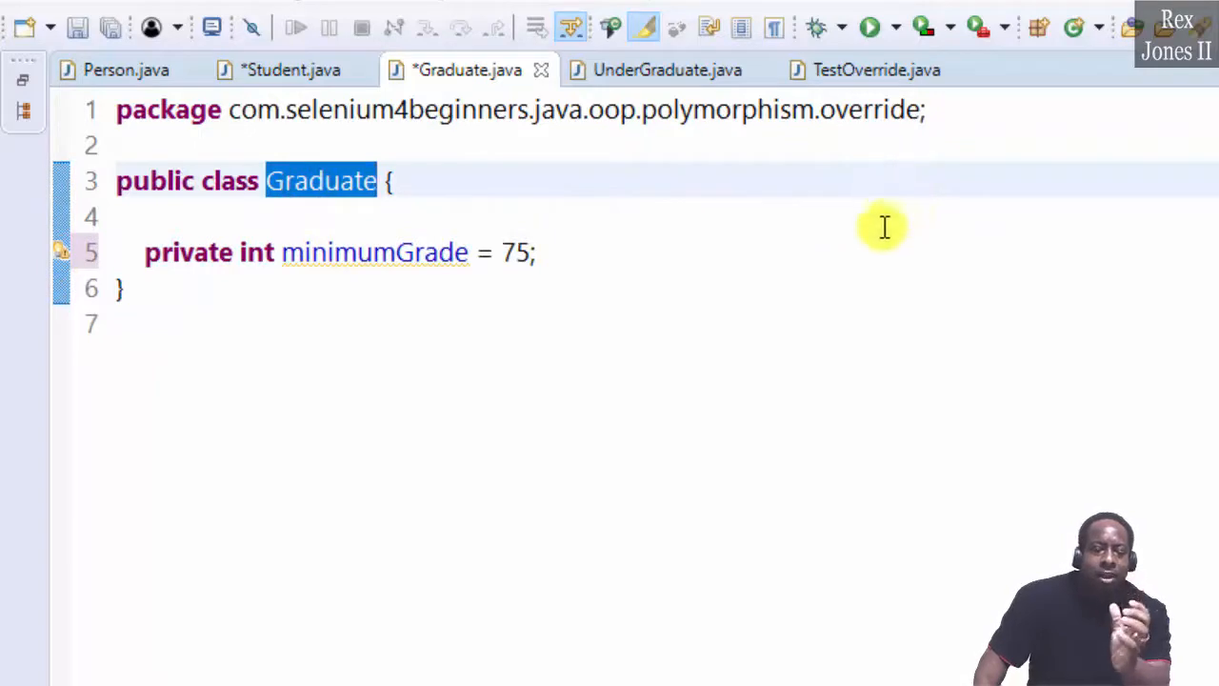
mouse_move(674, 290)
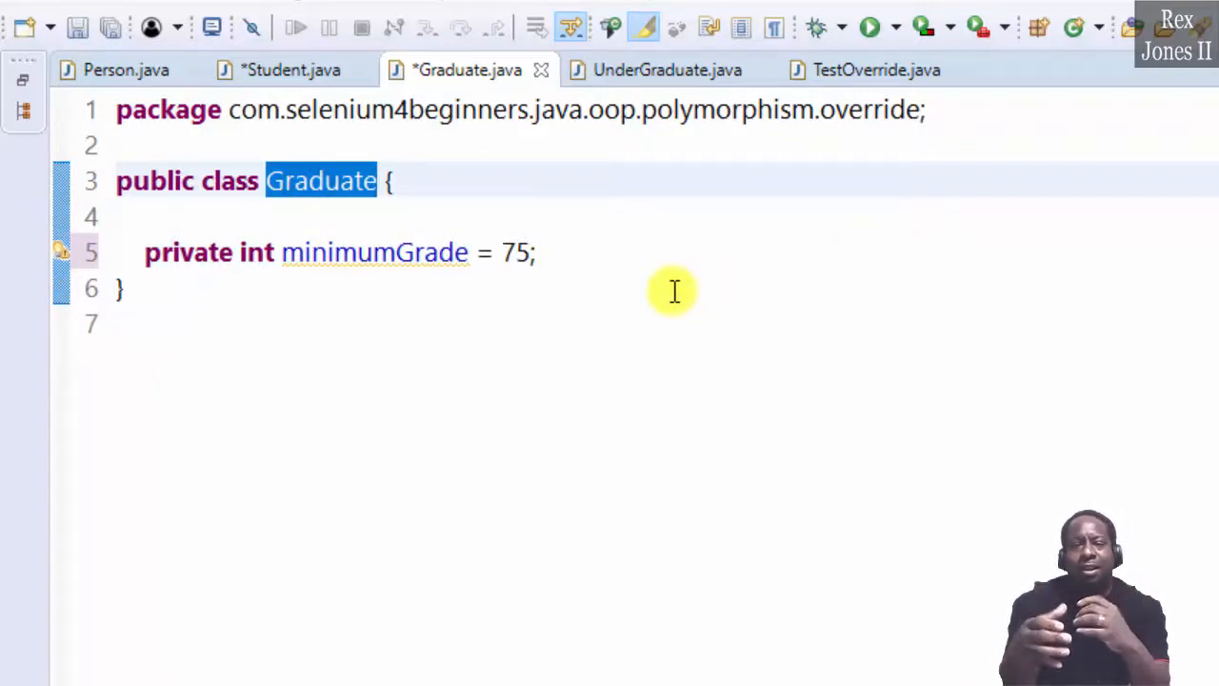
mouse_move(331, 181)
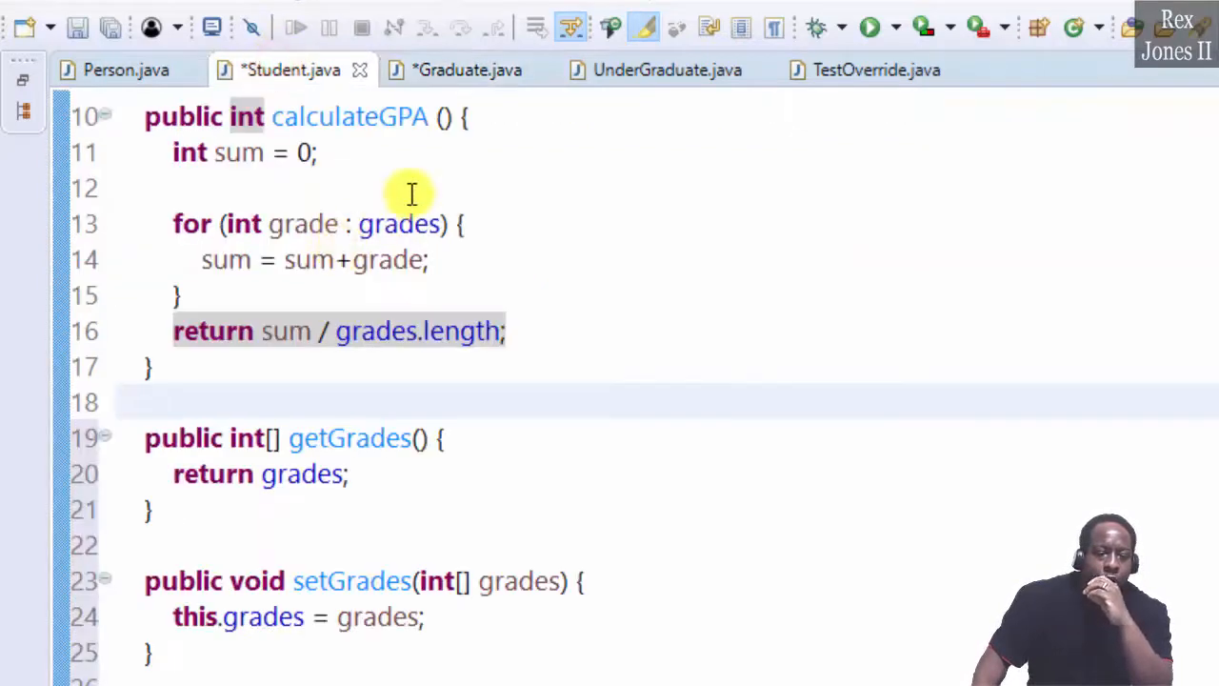
Back in Graduate.java, begin adding an extends clause to the class declaration.
left_click(467, 69)
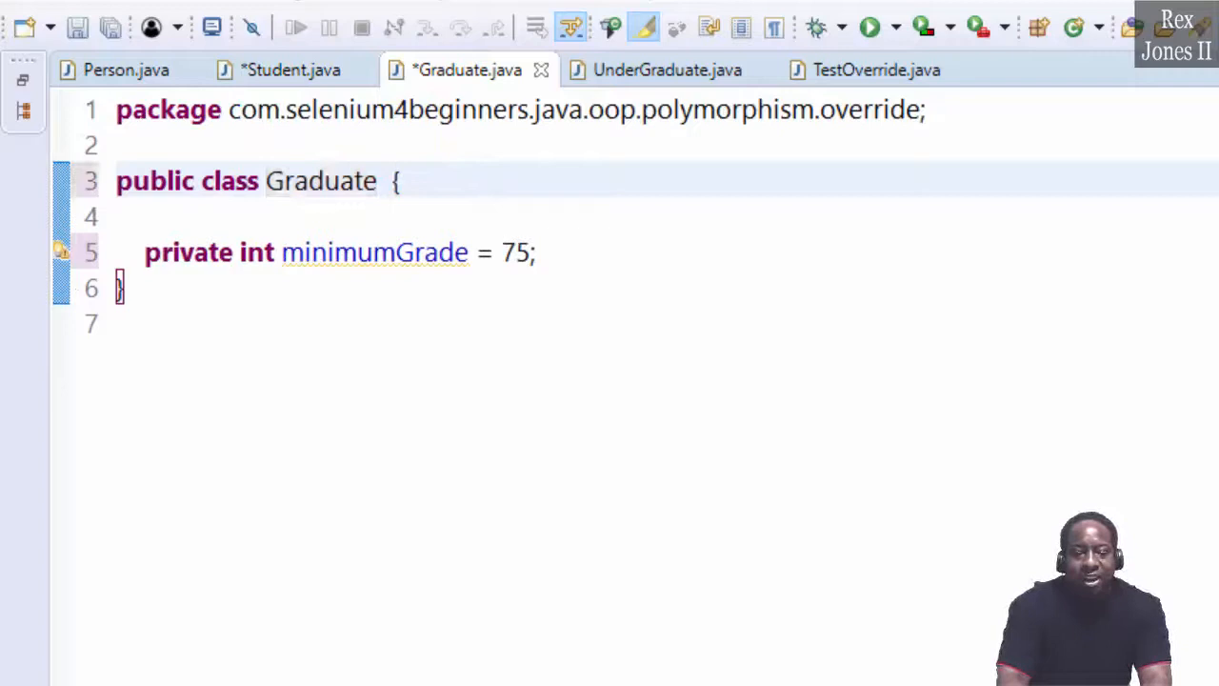
type("extebds Studen")
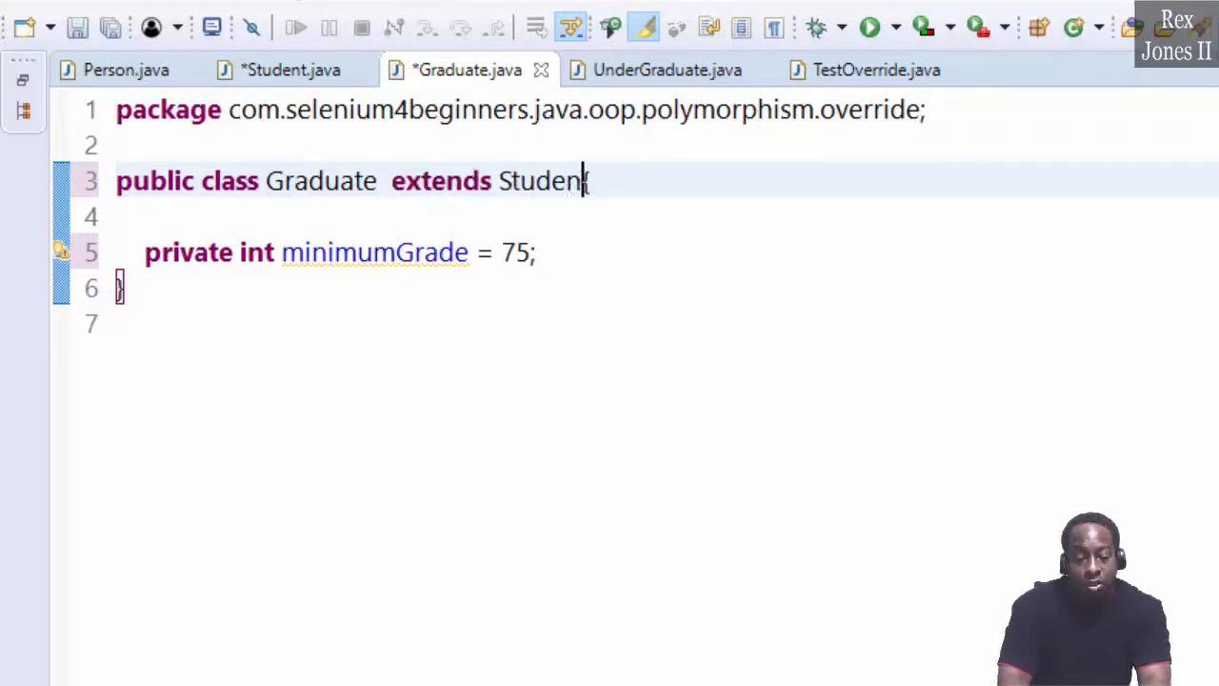
Complete the Graduate extends Student declaration with its opening brace.
type("{")
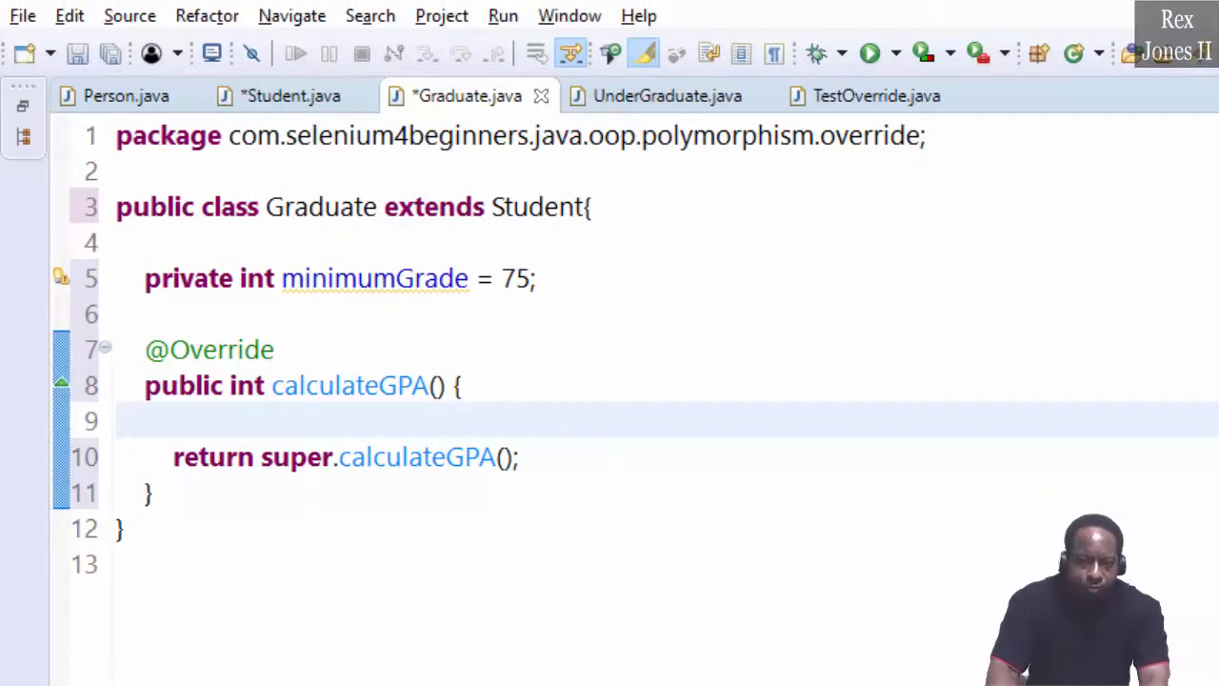
Inside Graduate's calculateGPA body, declare int sum = 0.
double_click(210, 349)
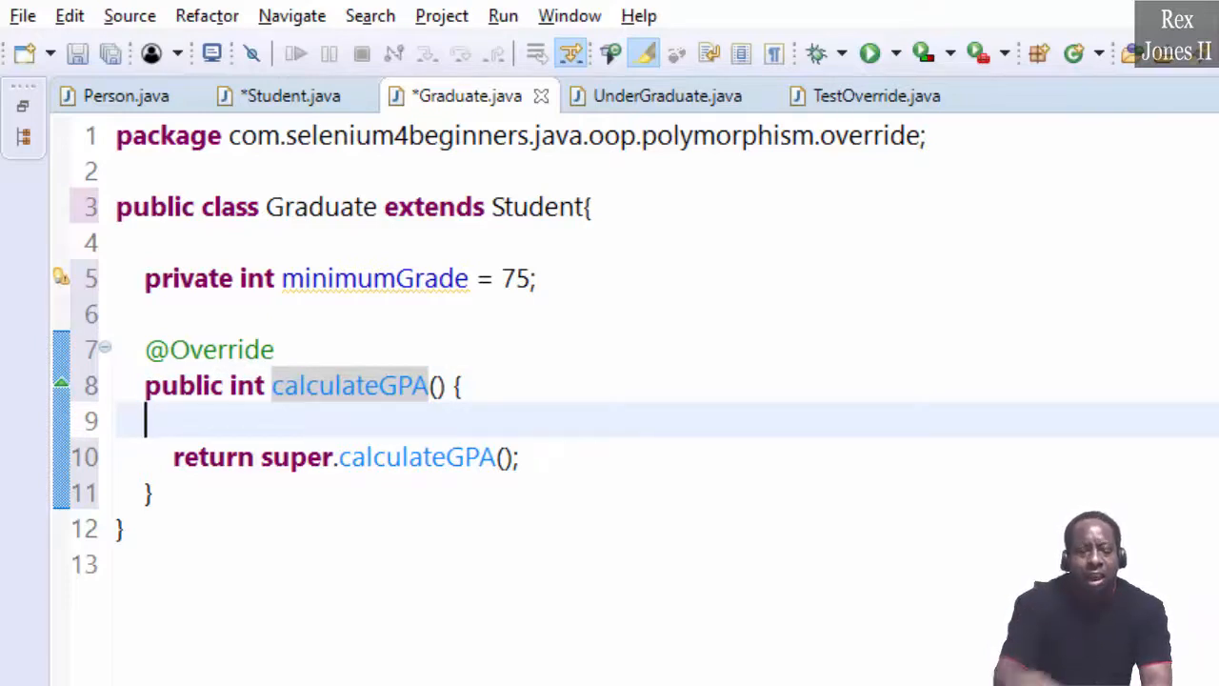
type("int su")
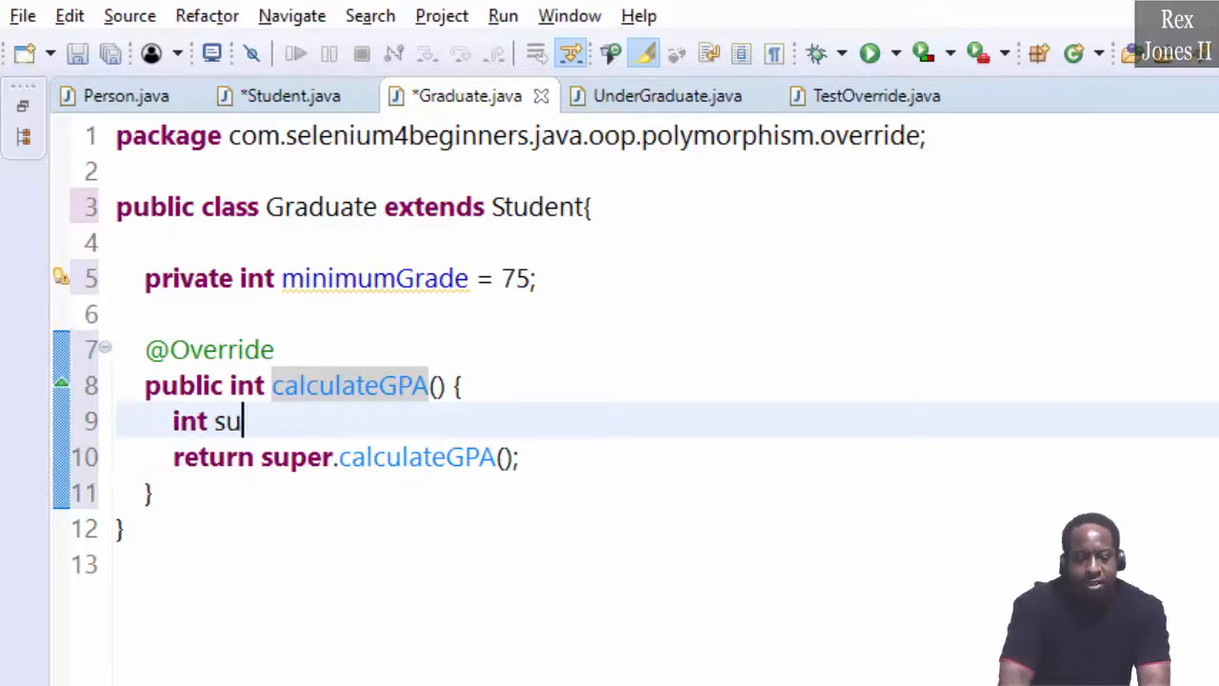
type("m = 0;")
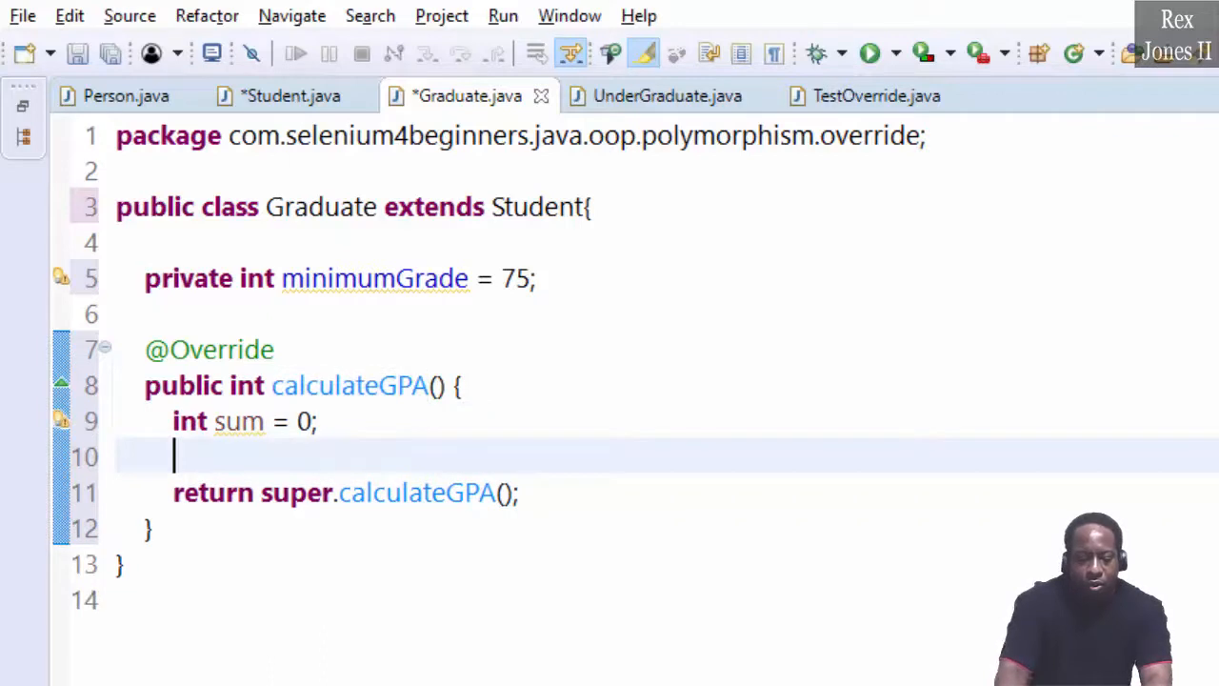
Start a for-each loop: for (int grade : getGrades()).
type("for (")
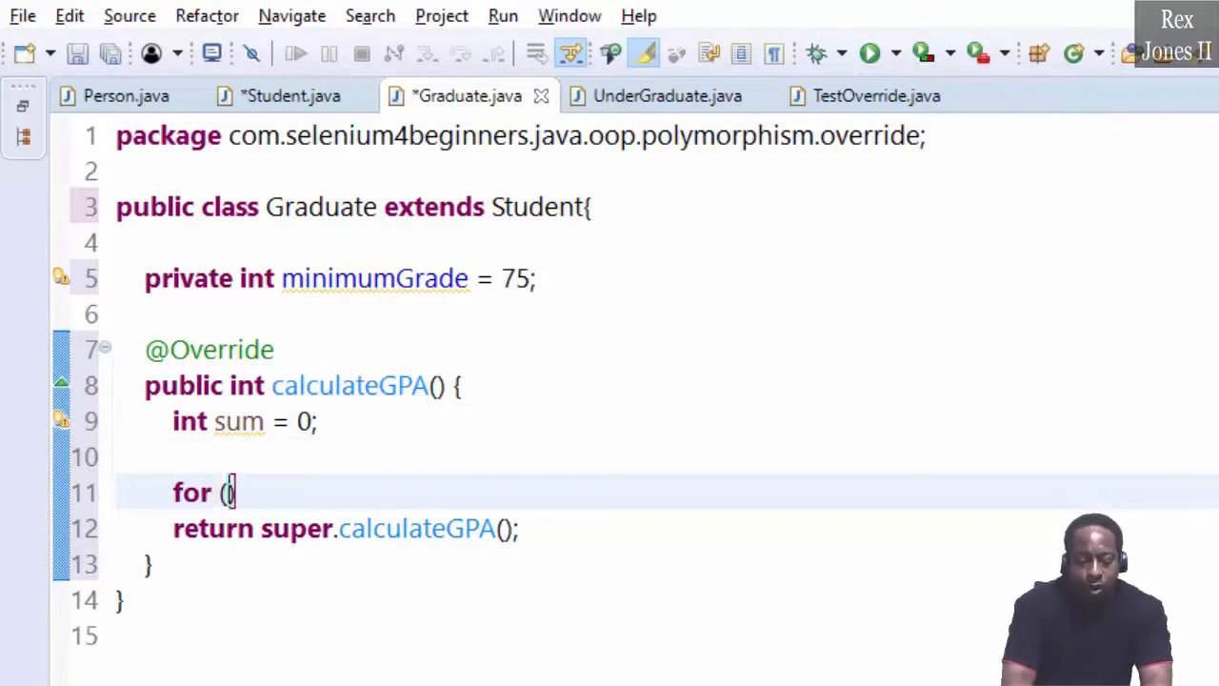
type("int gr")
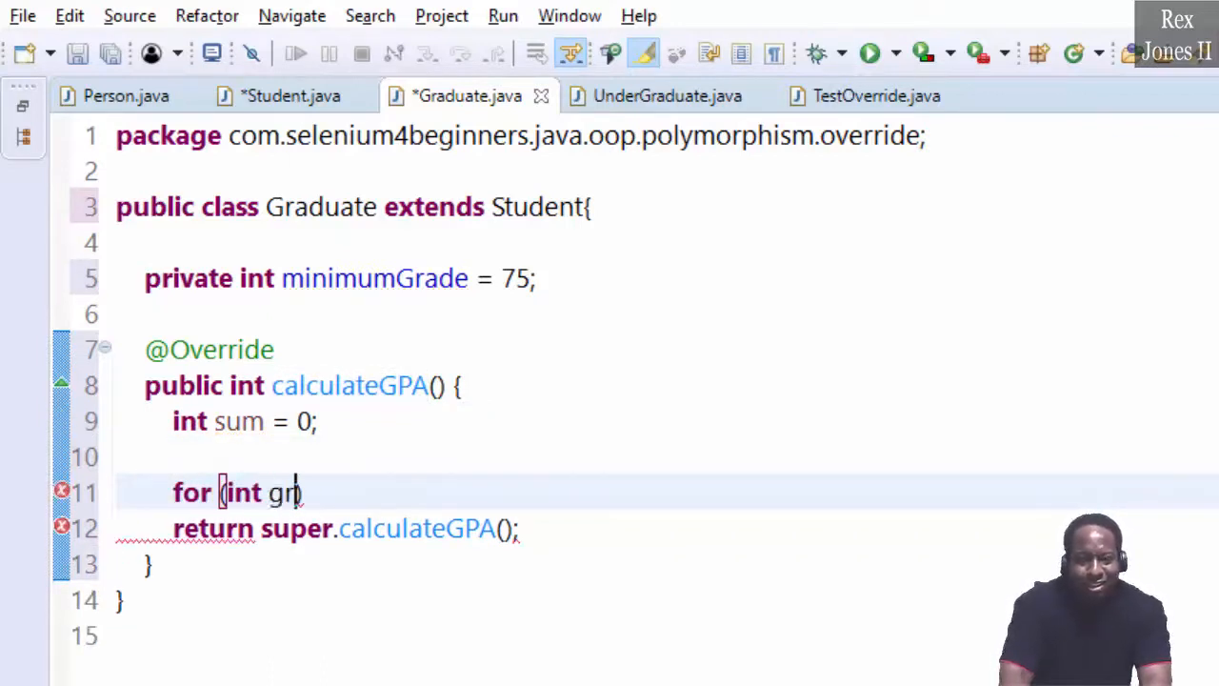
type("ade :")
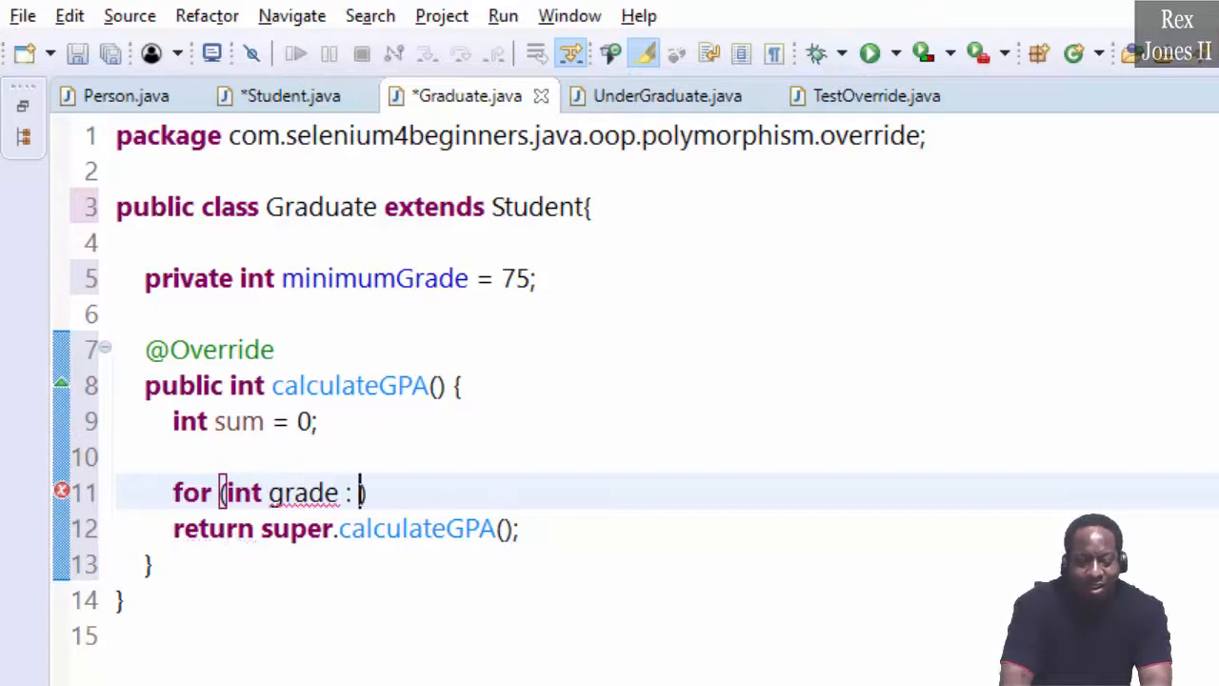
type("get")
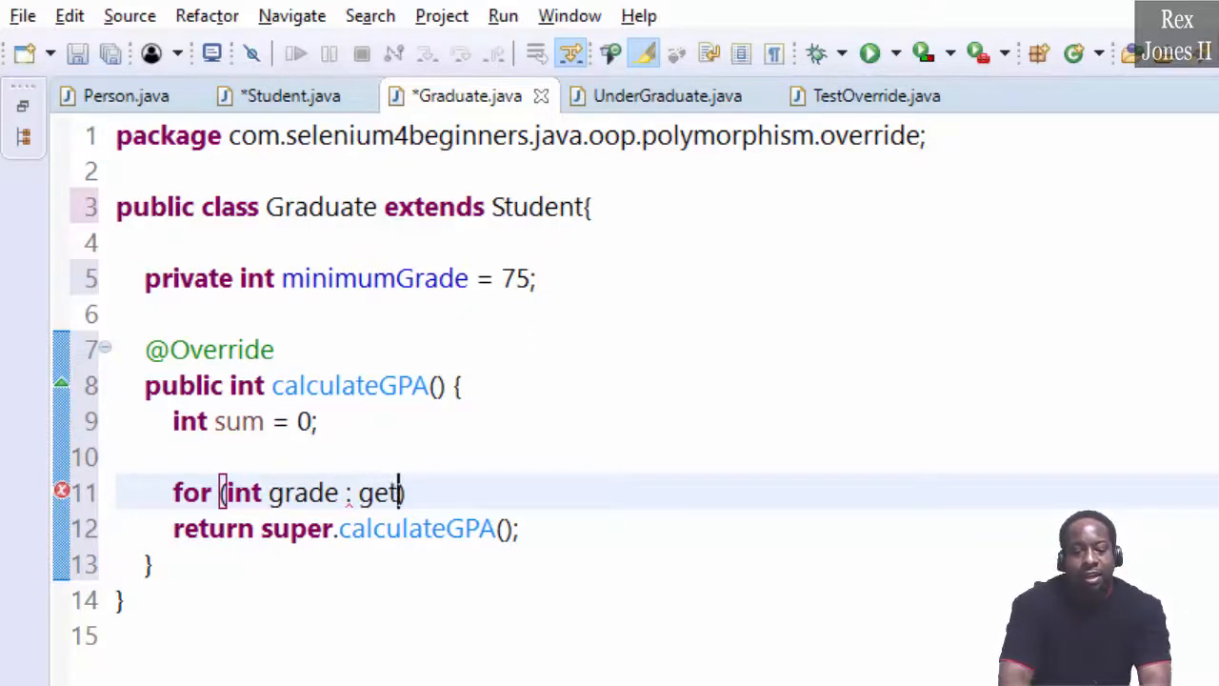
type("get")
type("if")
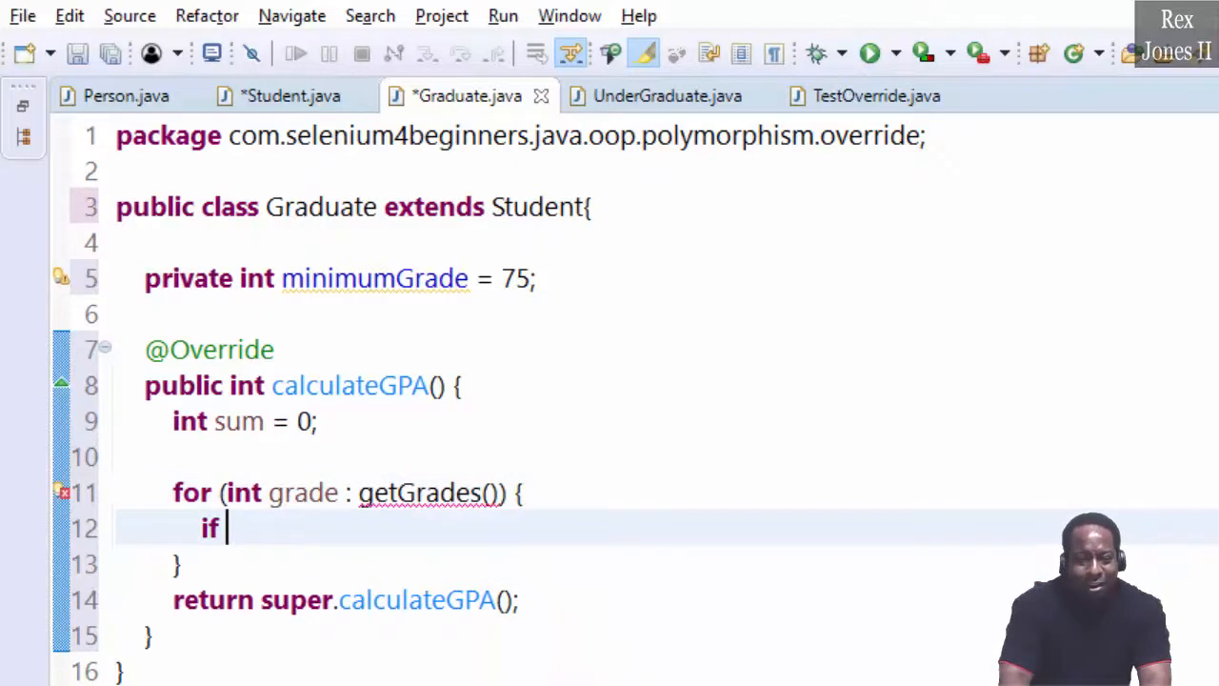
Write the condition if (grade >= minimumGrade), accepting minimumGrade from autocomplete.
type("(grad")
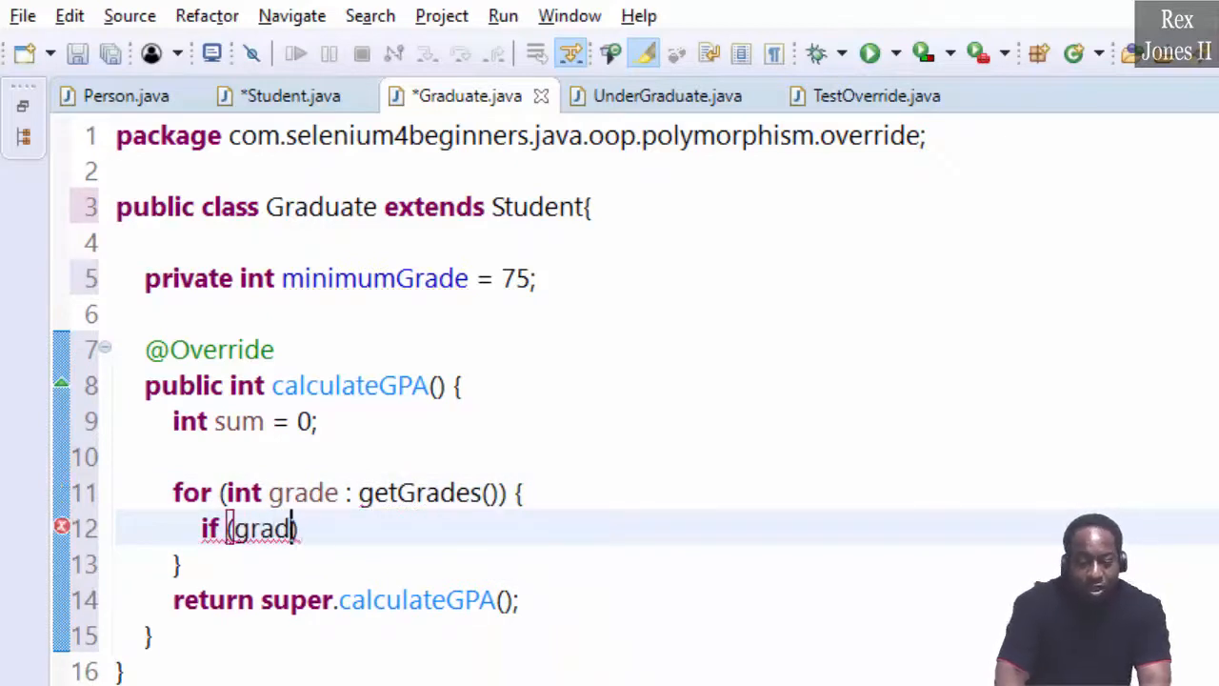
type("e >")
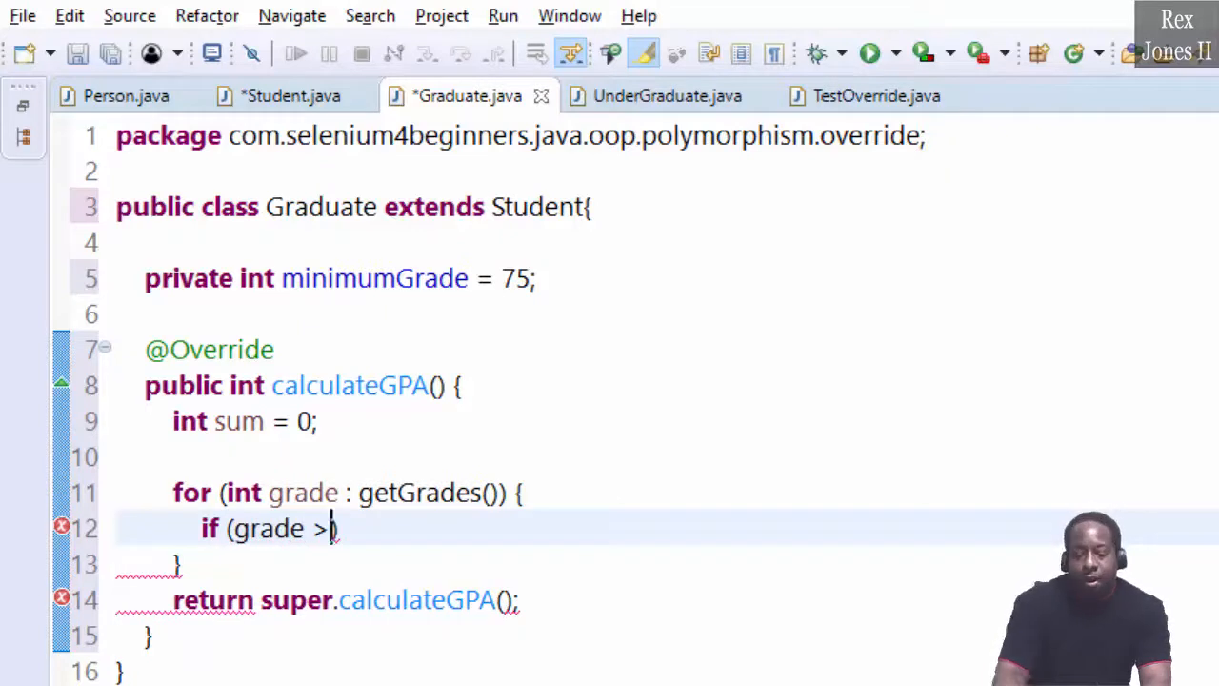
type("=")
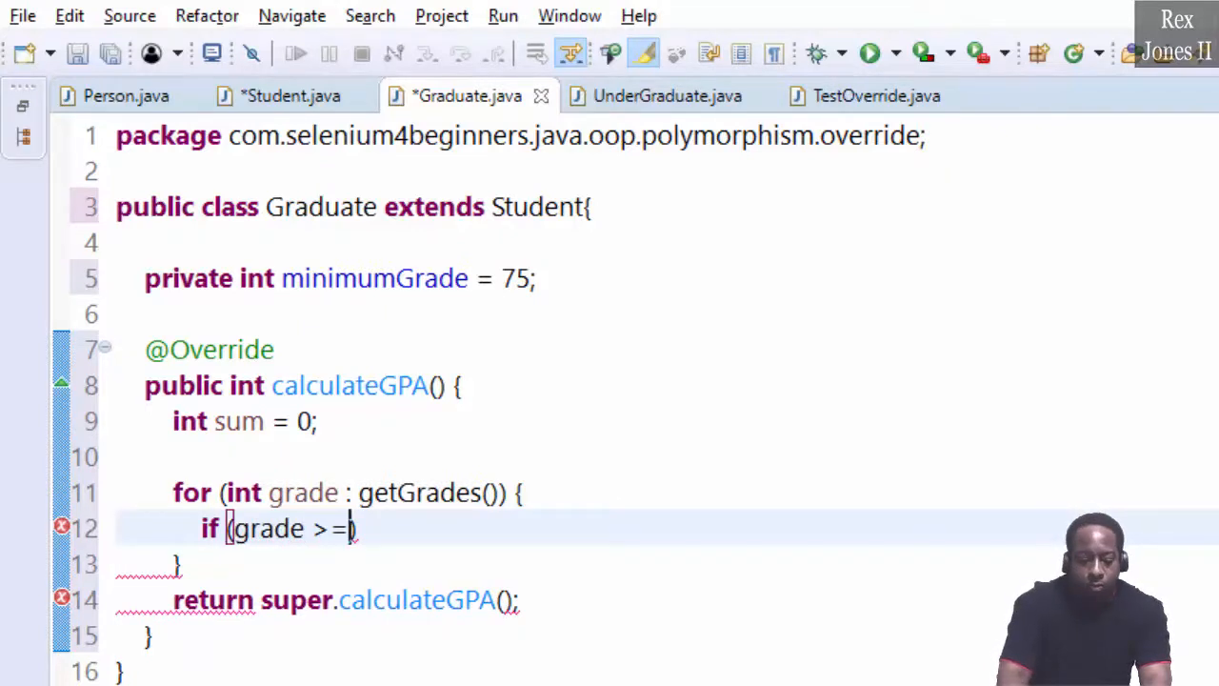
type("minimumGrade")
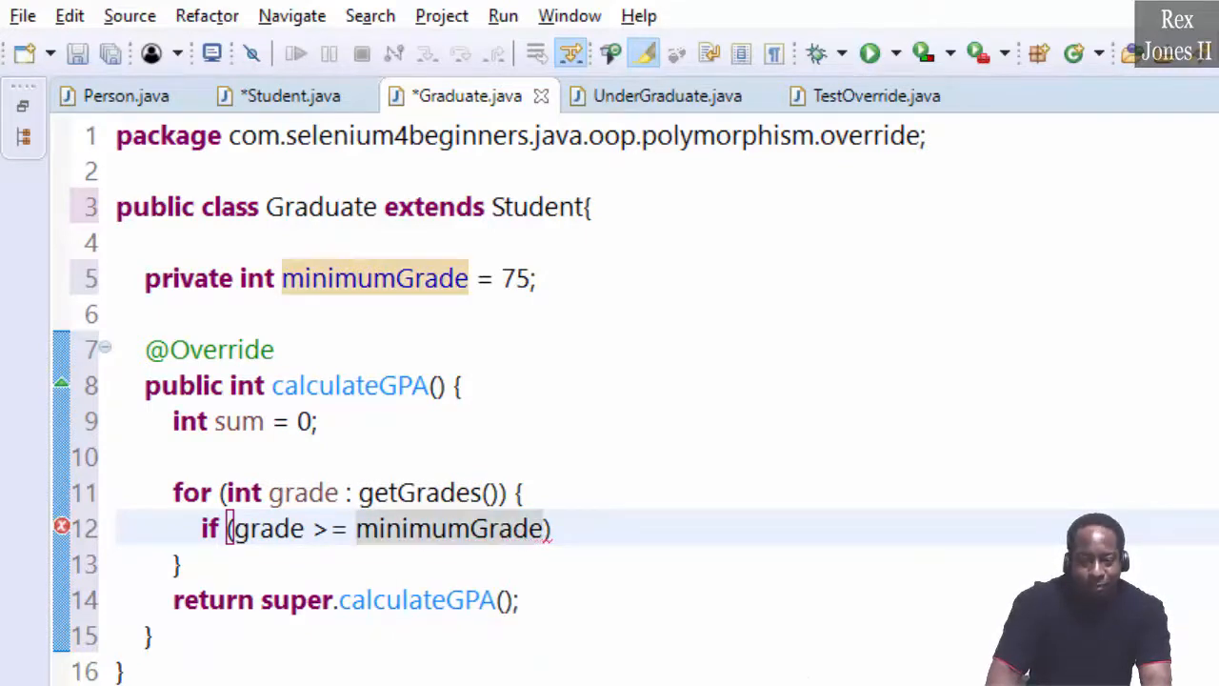
key("Return")
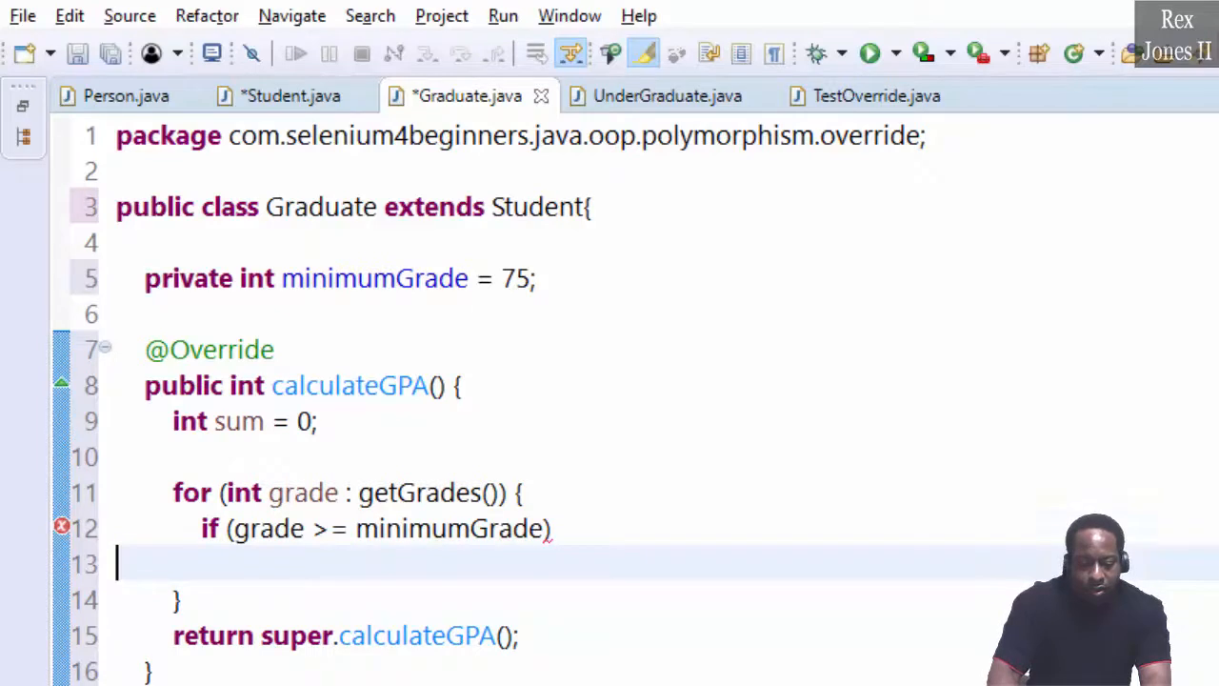
Inside the if block add sum += grade; and highlight that statement.
type("{")
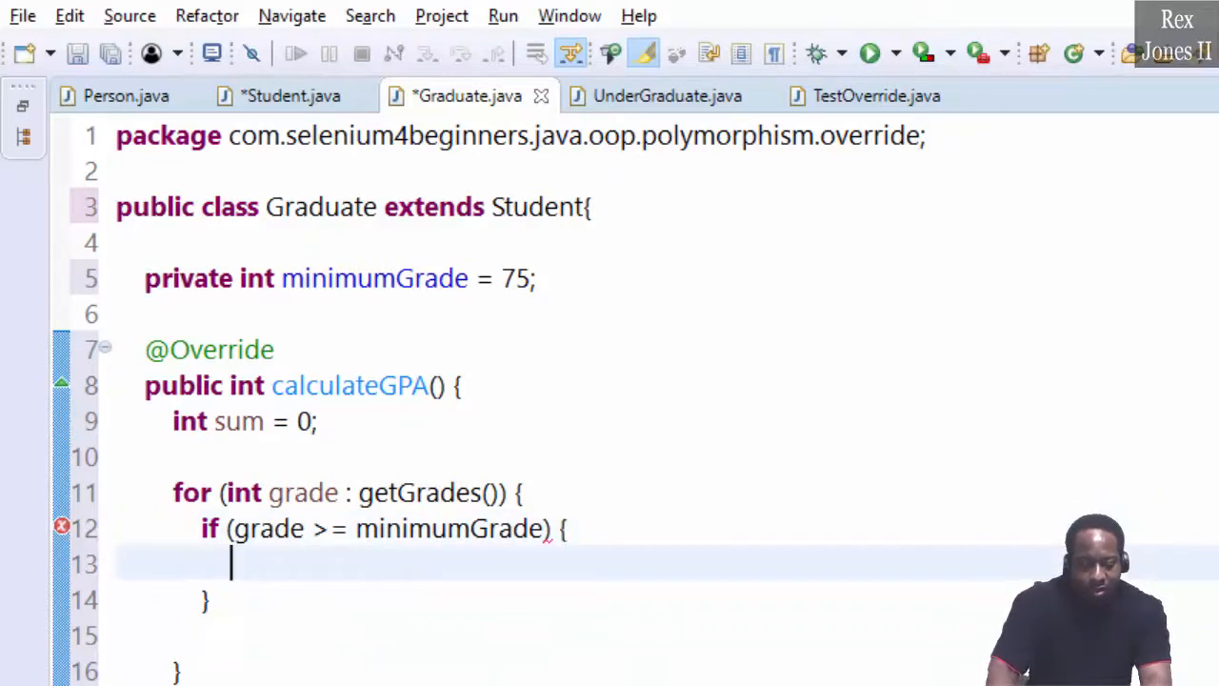
type("sum")
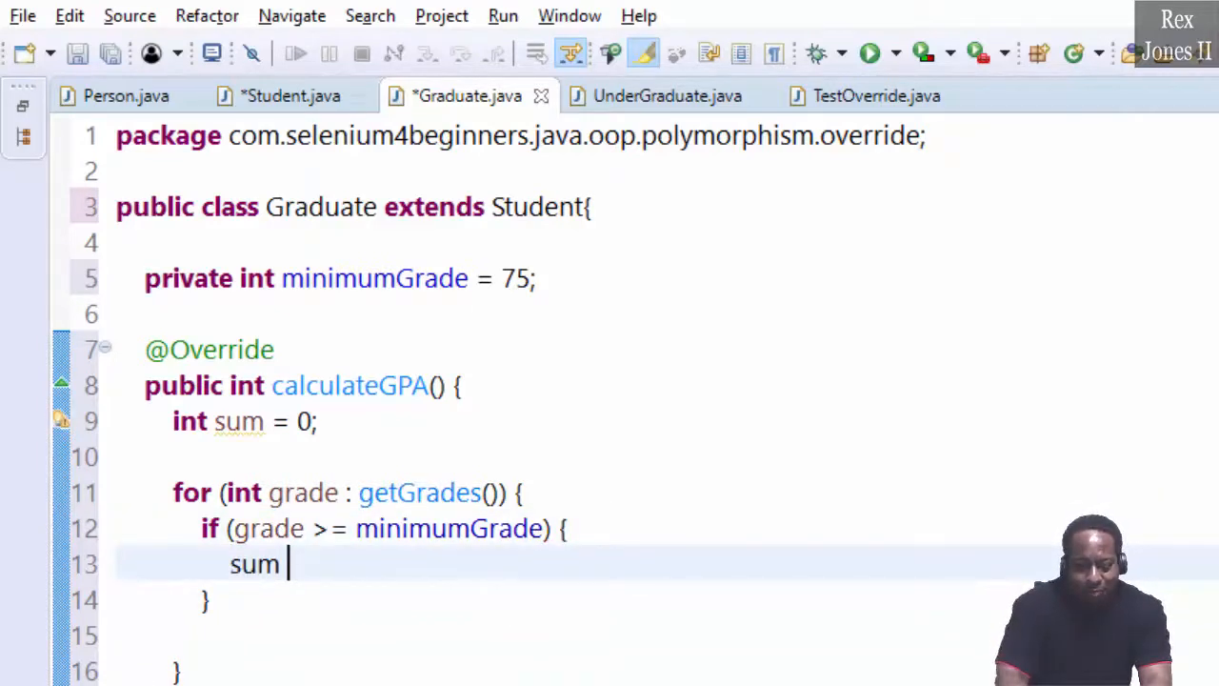
type("+= gr")
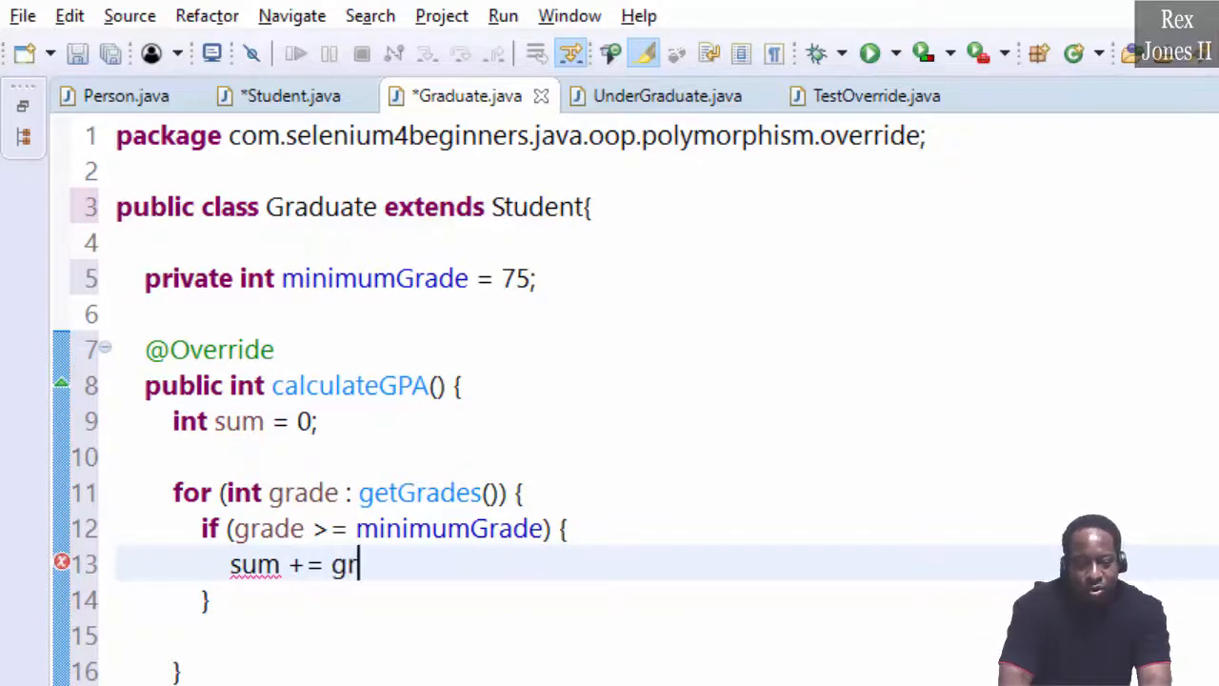
type("ade;")
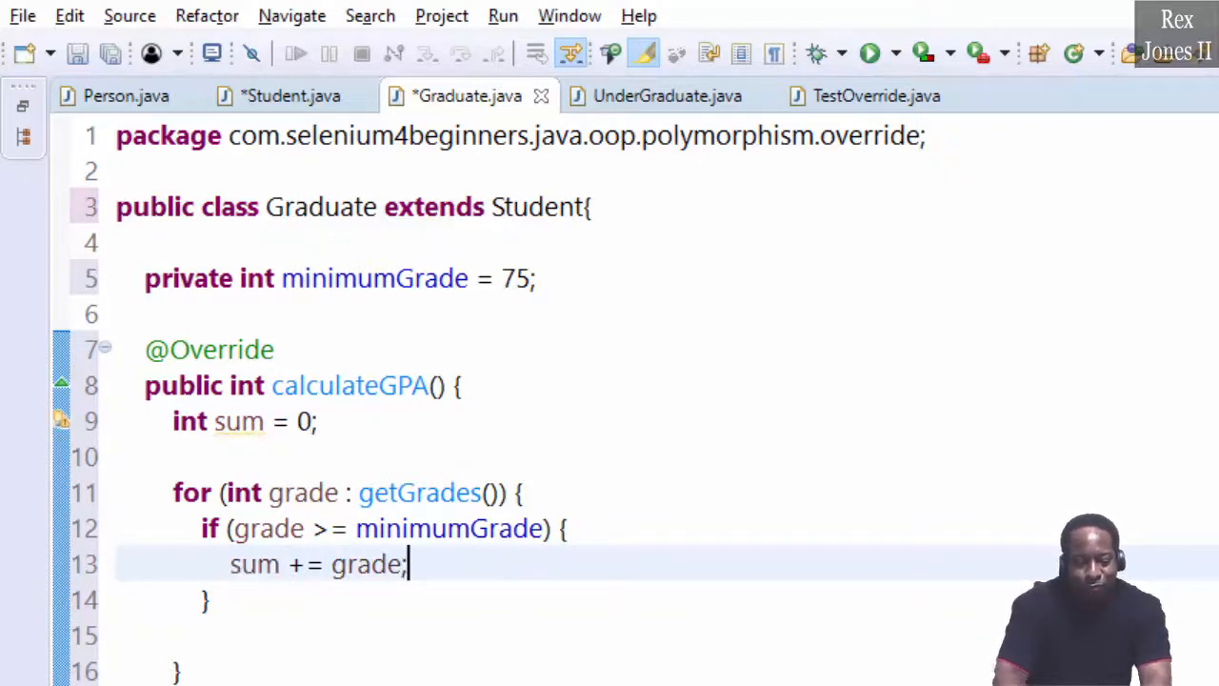
triple_click(316, 564)
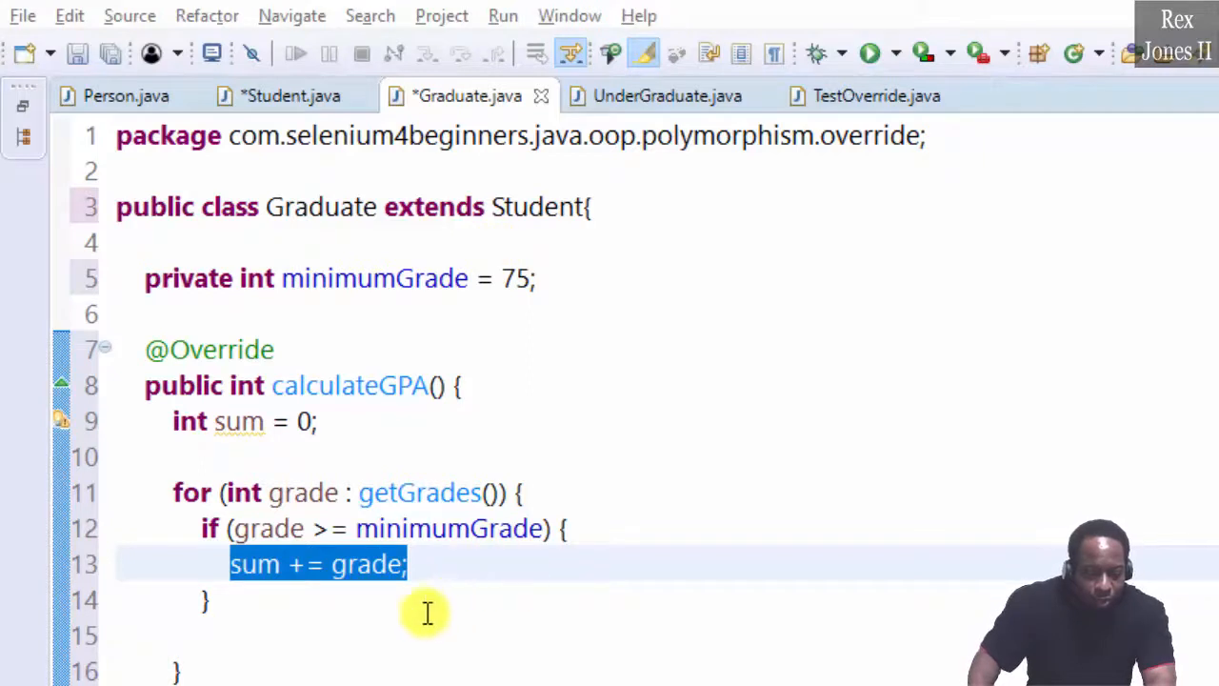
Make the return statement sum / getGrades().length and save the file.
scroll("down", 3)
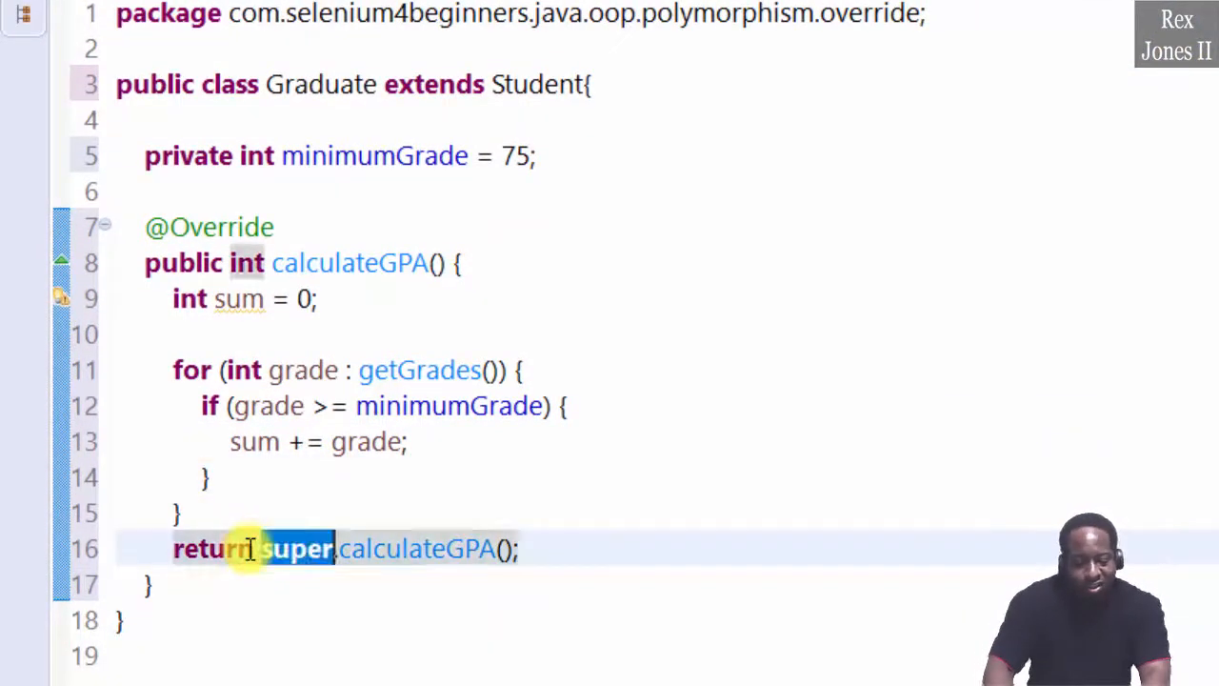
type("sum")
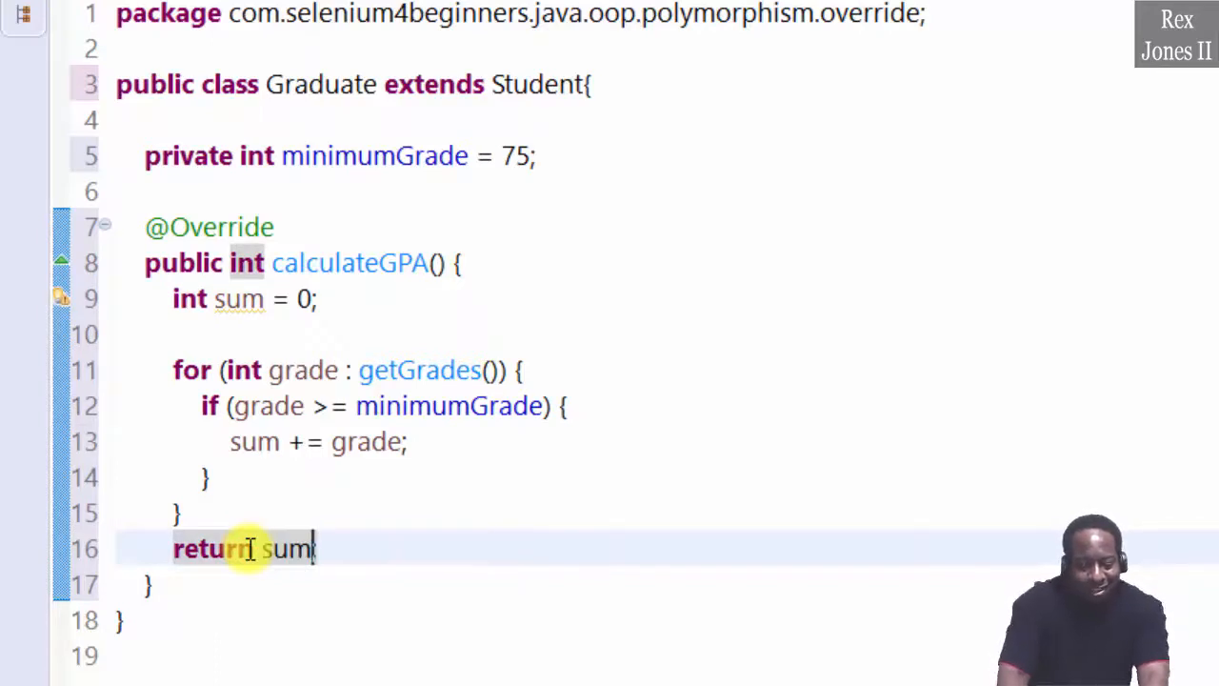
type("/ ;")
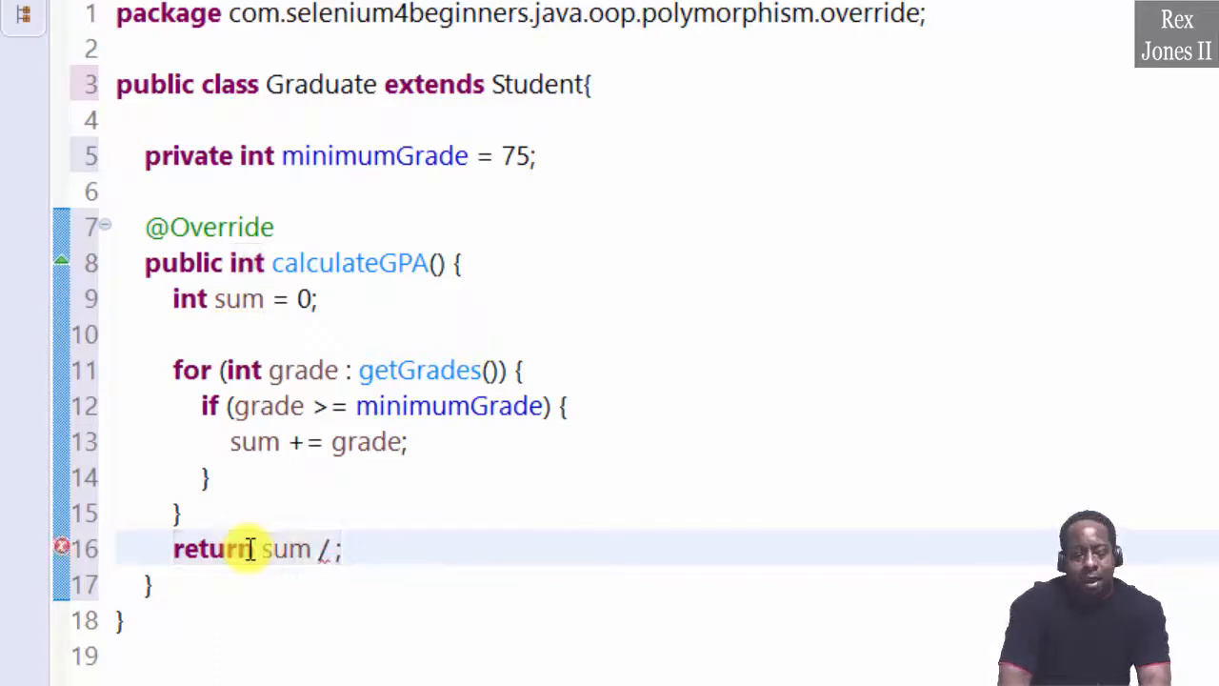
type("getfr")
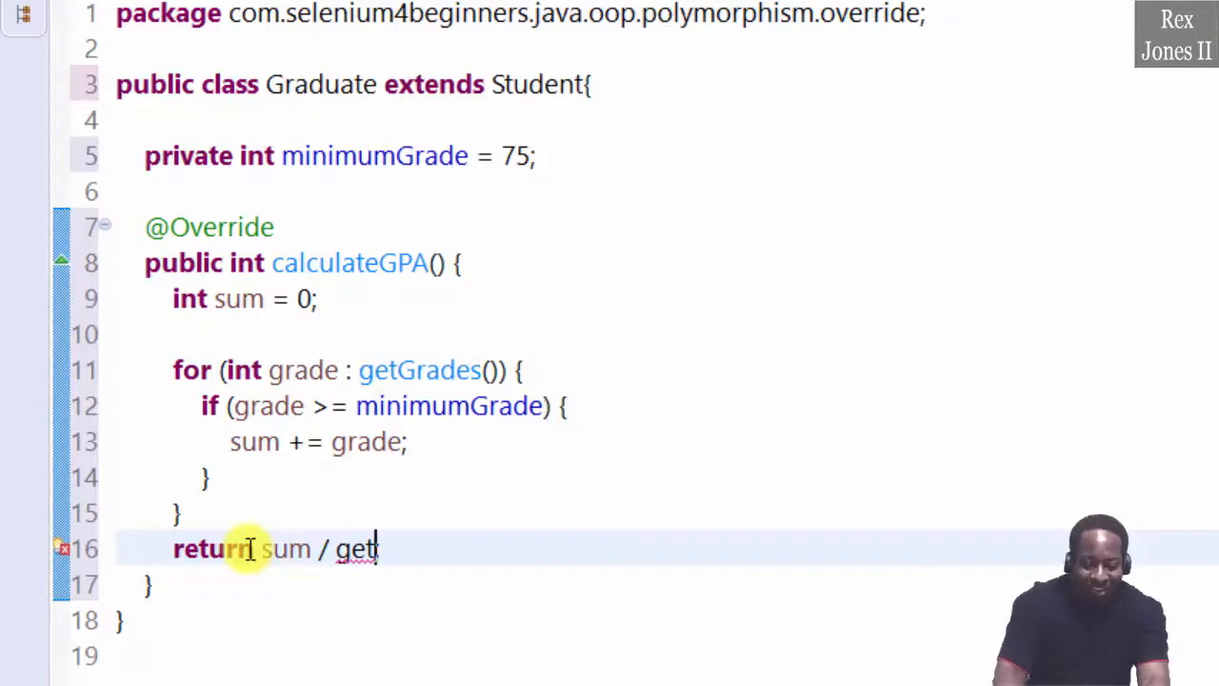
type("Gr")
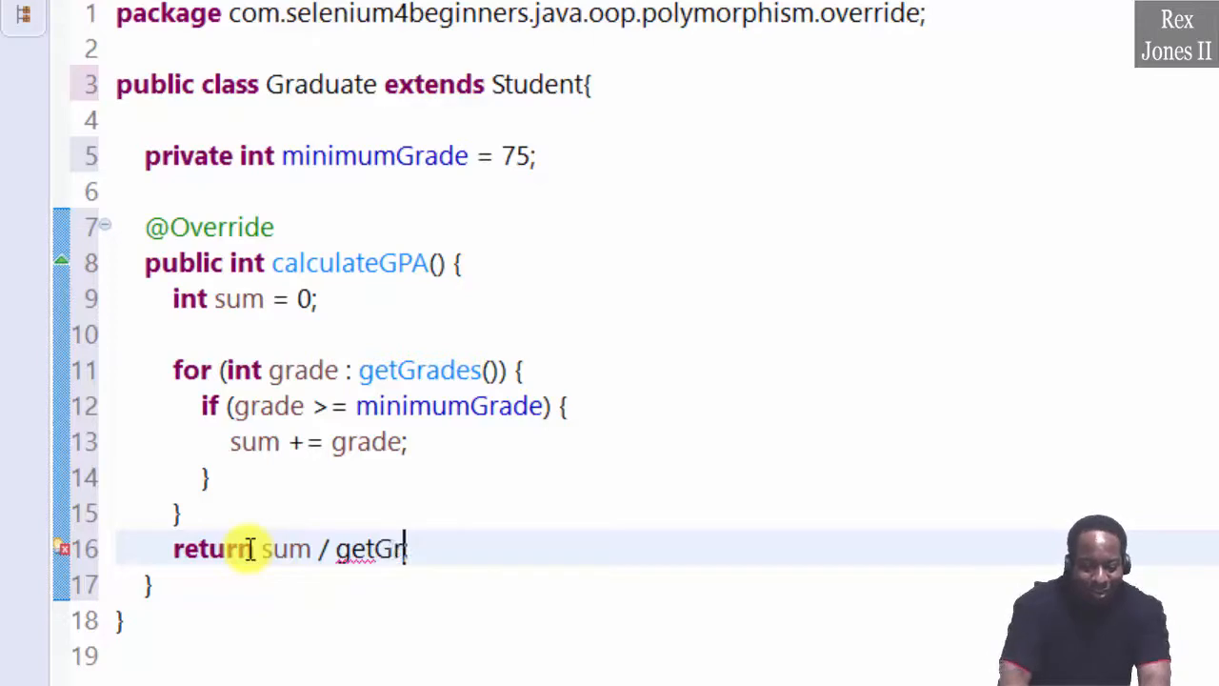
type("ades().length;")
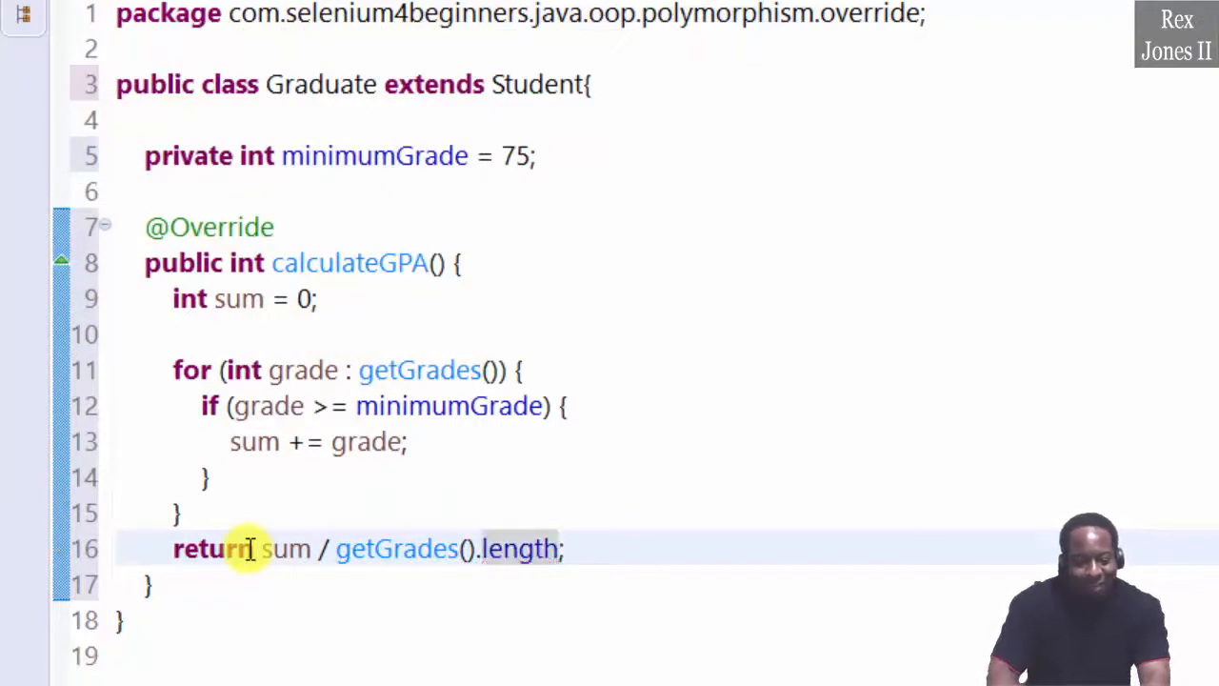
key("Backspace")
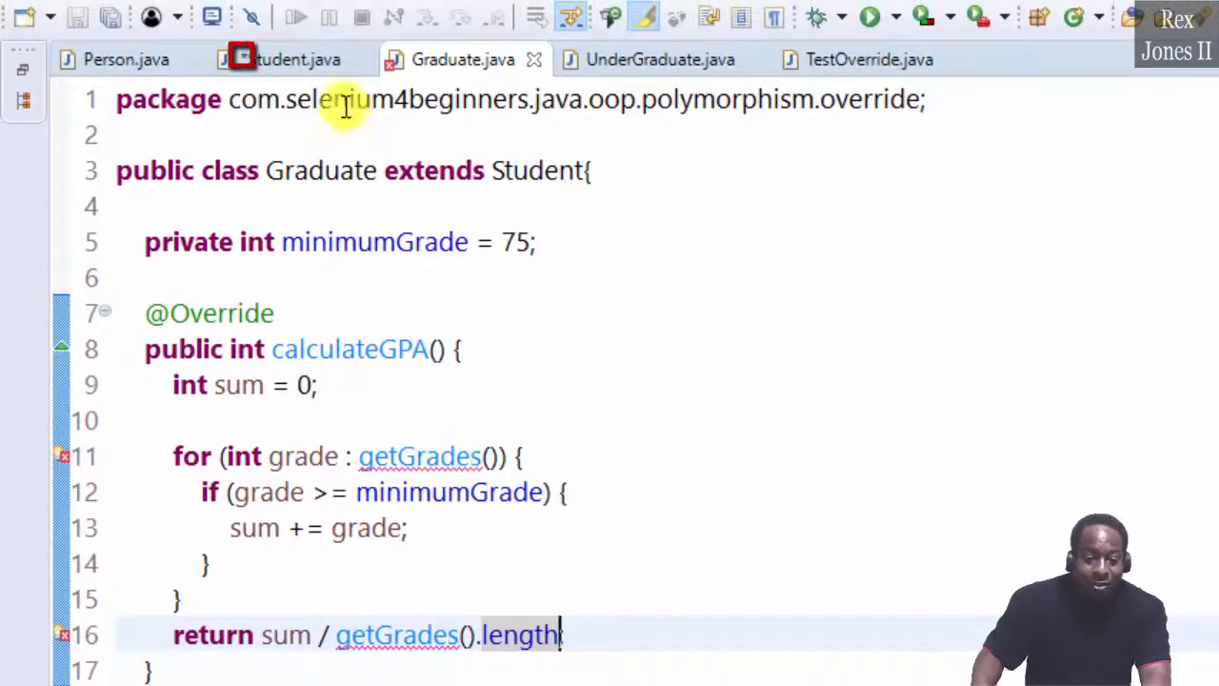
mouse_move(553, 259)
type(";")
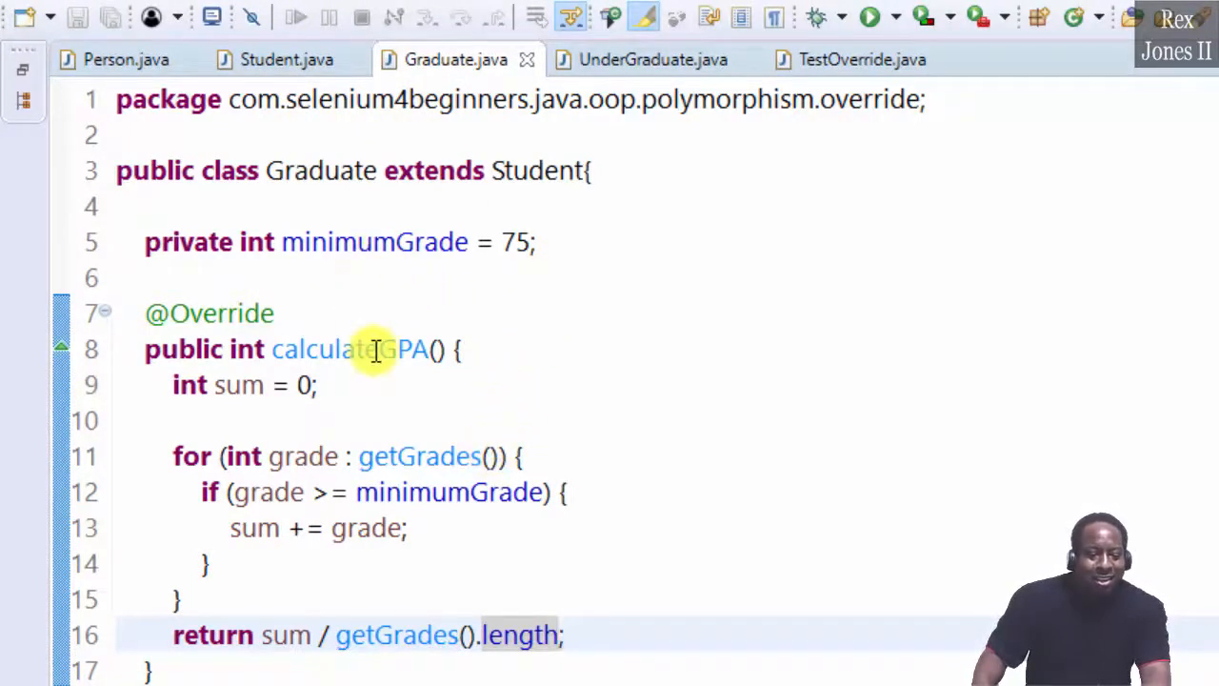
double_click(350, 349)
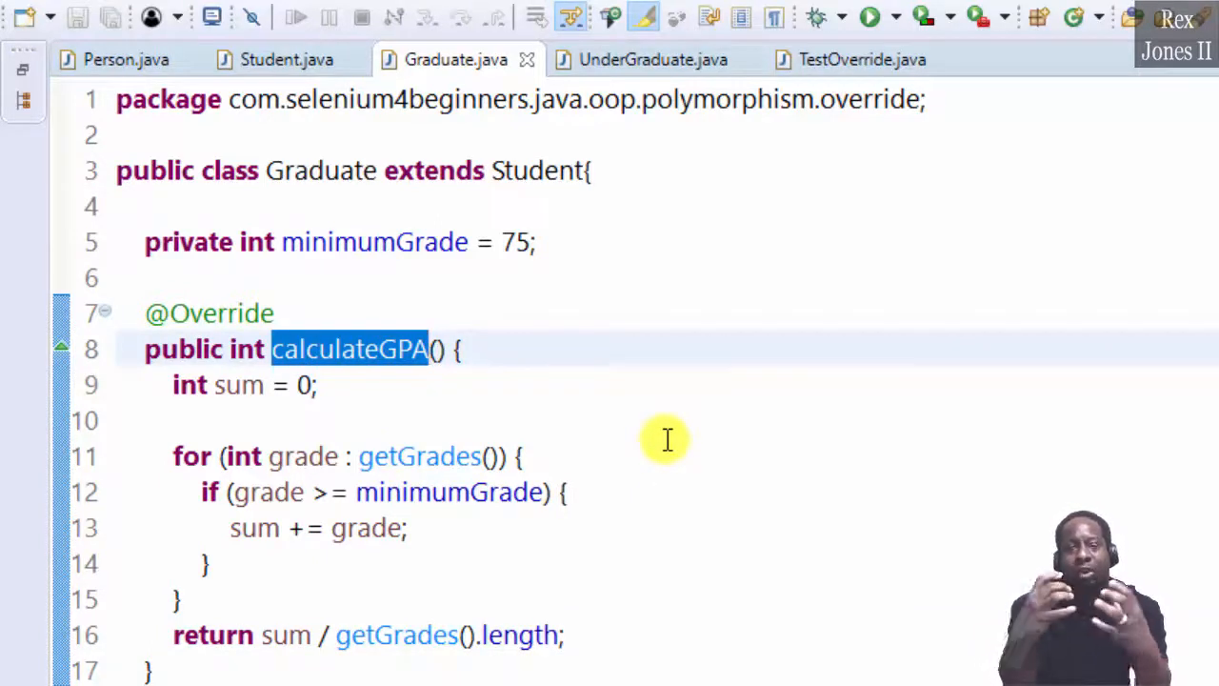
double_click(209, 312)
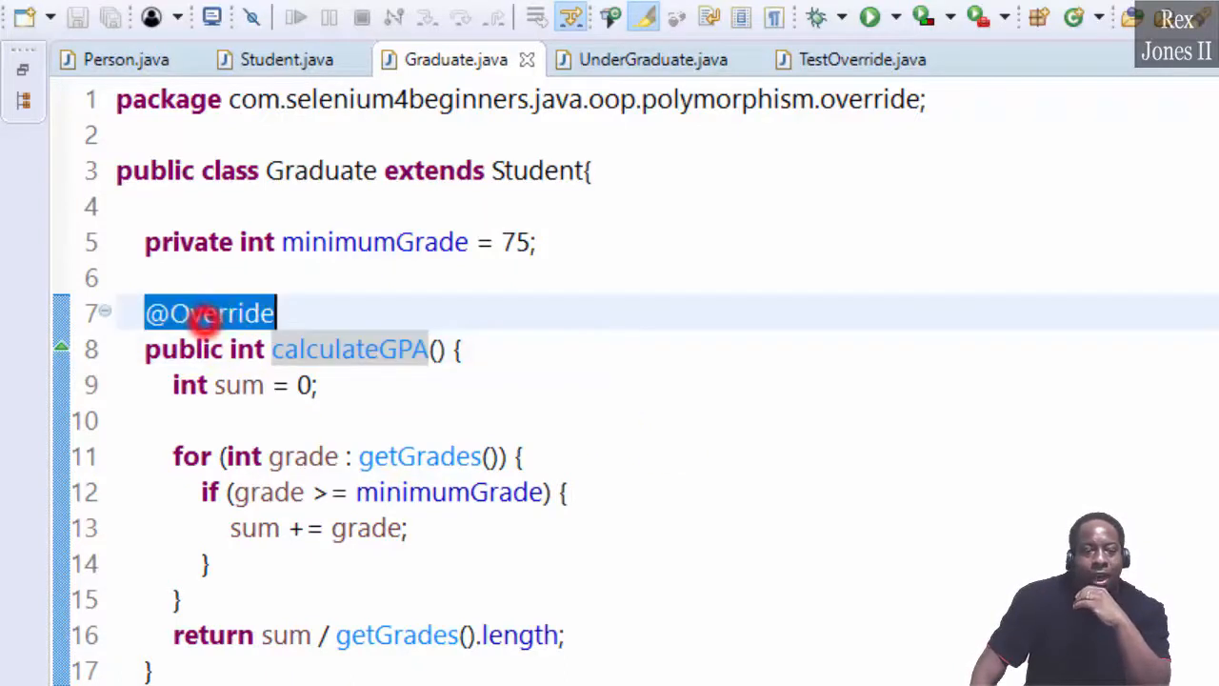